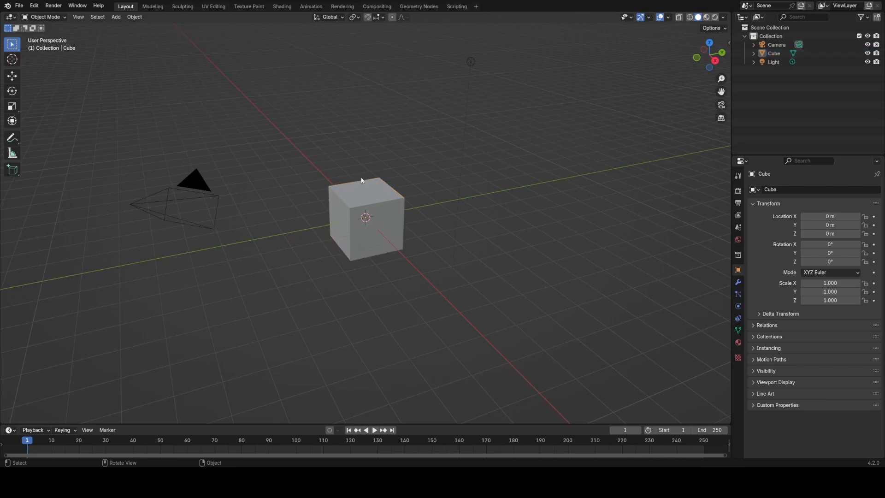
# Replace the default objects with a plane raised 4 m on Z and enlarged in Edit Mode
pyautogui.click(116, 17)
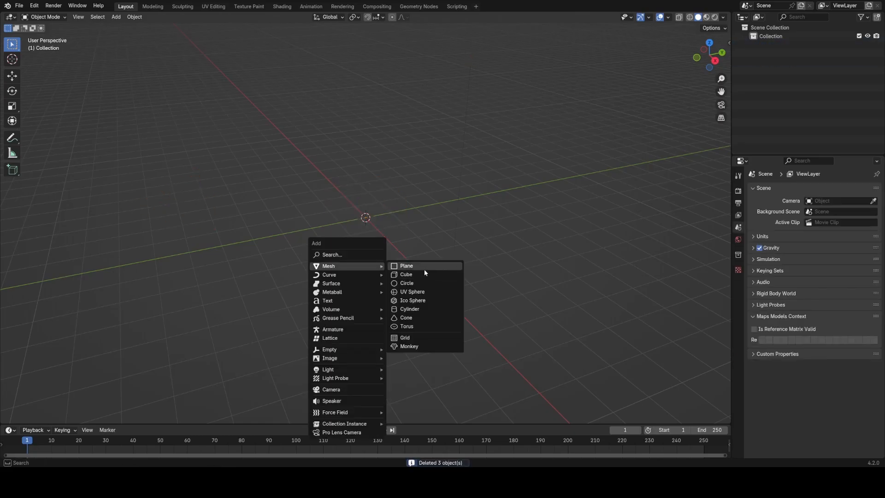
pyautogui.click(406, 266)
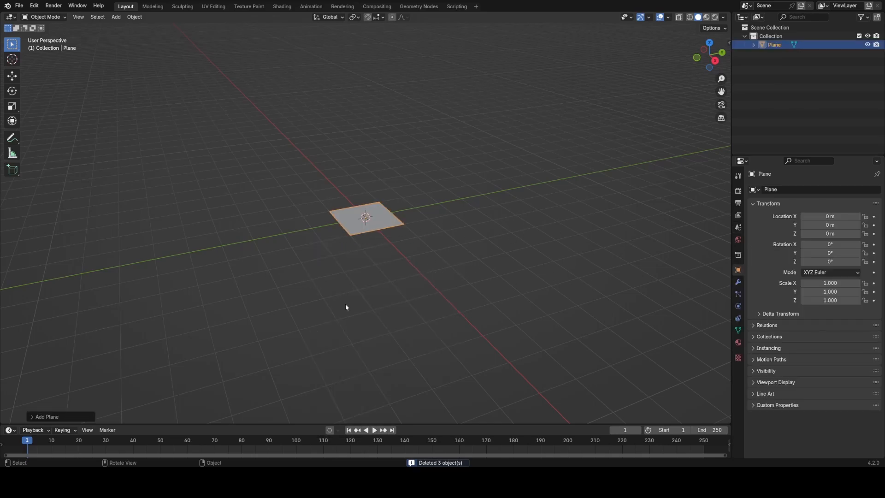
pyautogui.press('g')
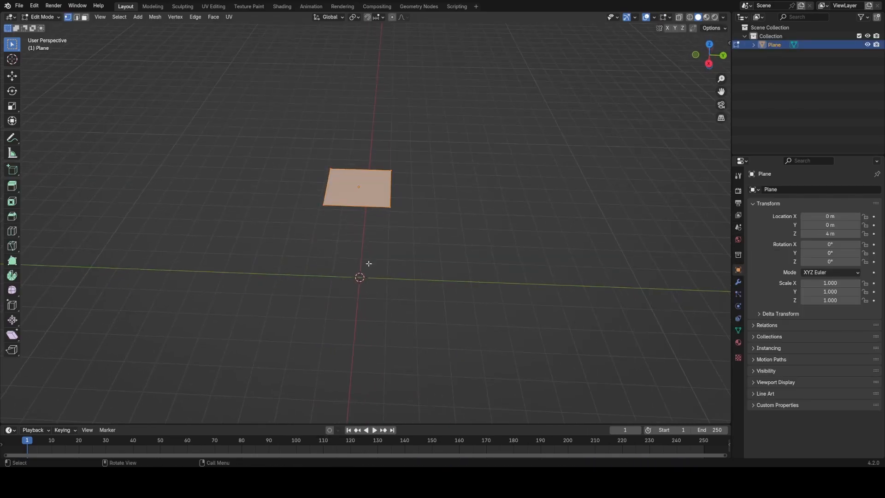
pyautogui.press('Tab')
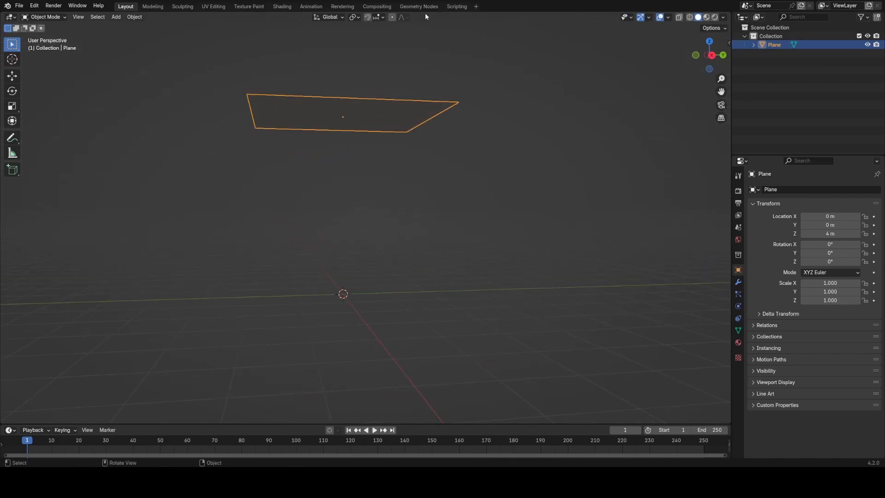
# In the Geometry Nodes workspace, create a new node tree with a Distribute Points on Faces node
pyautogui.click(418, 6)
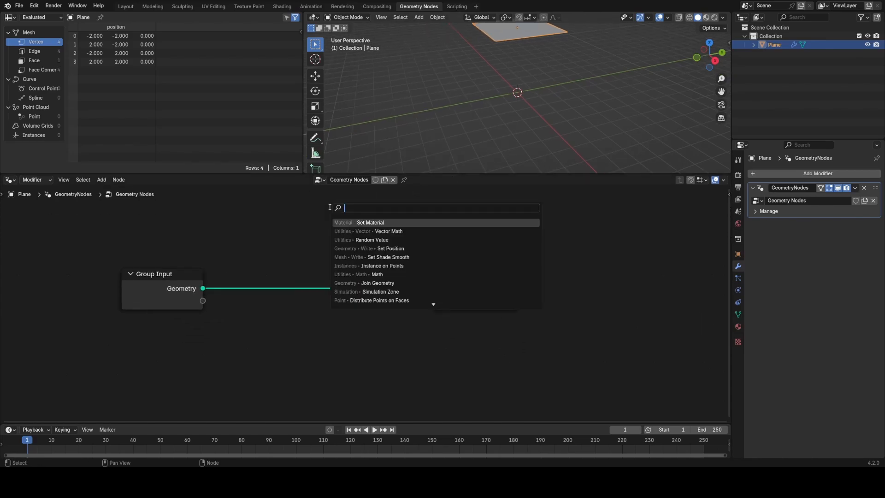
pyautogui.write('distri')
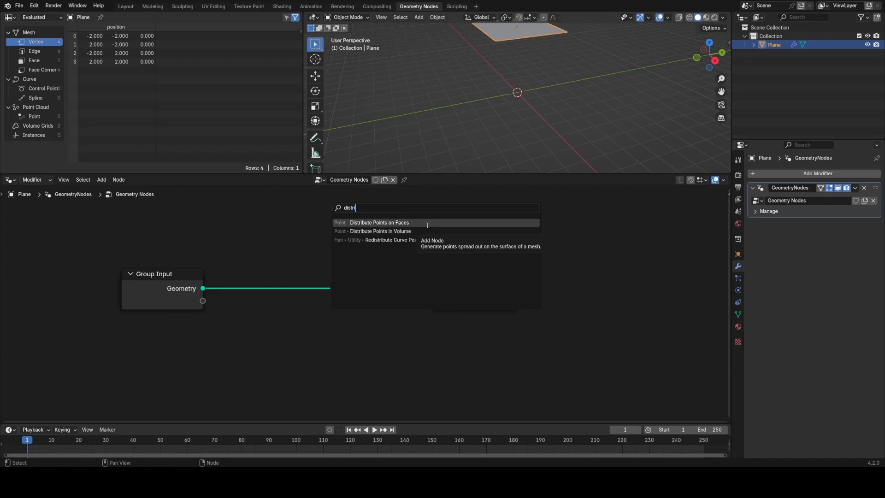
pyautogui.click(379, 223)
pyautogui.write('s')
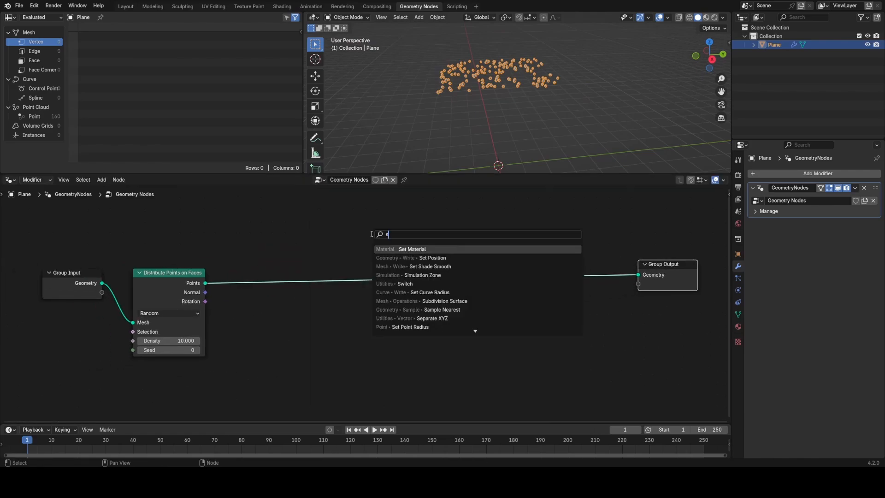
# Add a Simulation Zone containing a Set Position node with Offset Z of -0.1 m
pyautogui.click(422, 275)
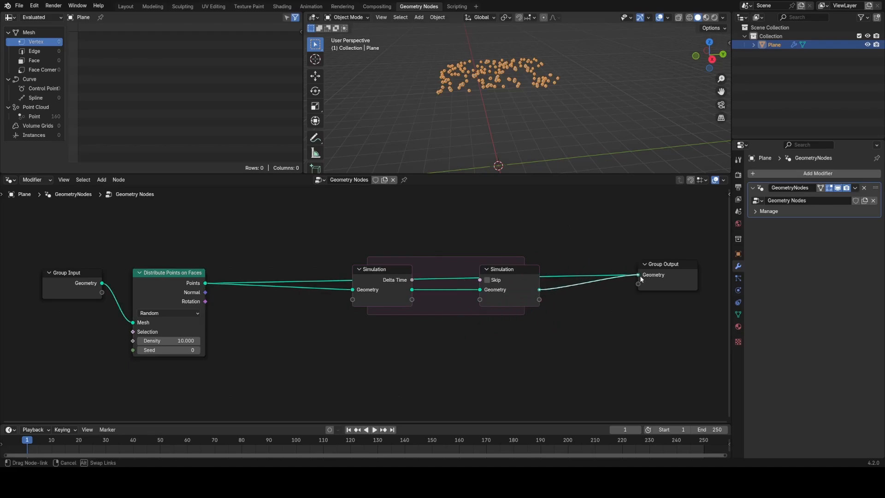
pyautogui.scroll(-3)
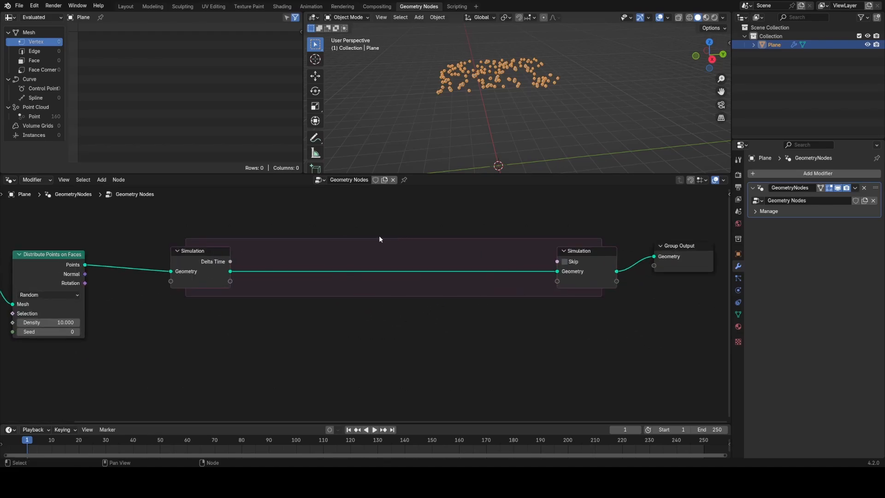
pyautogui.write('set')
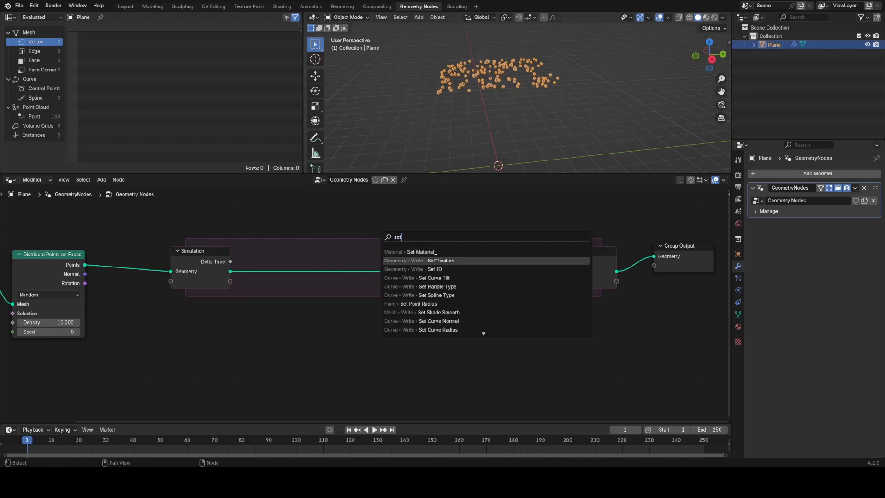
pyautogui.click(440, 260)
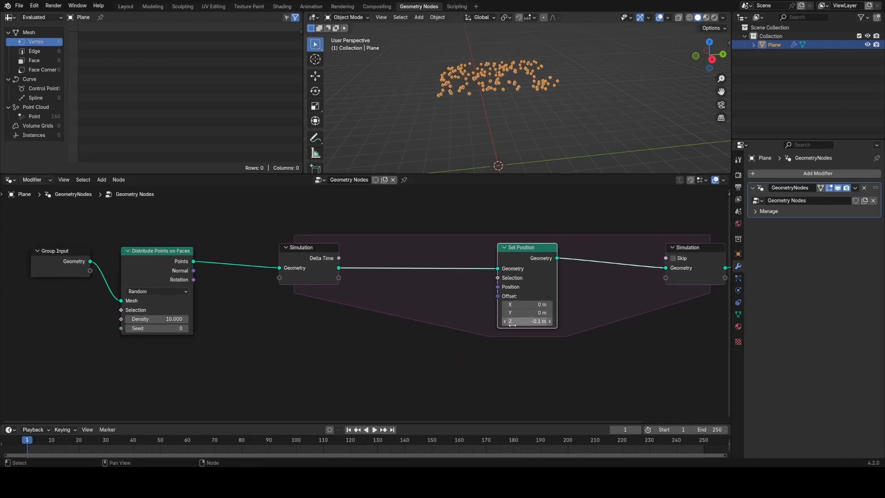
pyautogui.click(373, 430)
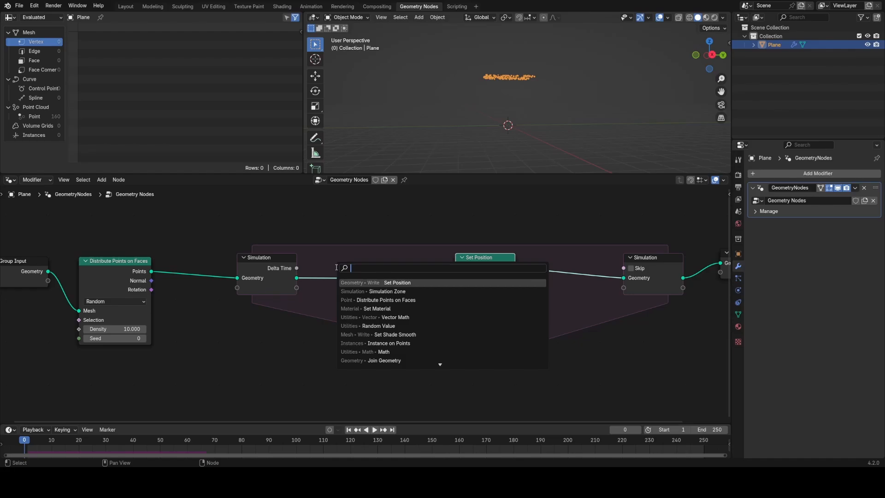
# Add a Join Geometry node in the zone merging new scattered points with the previous frame's points
pyautogui.click(383, 360)
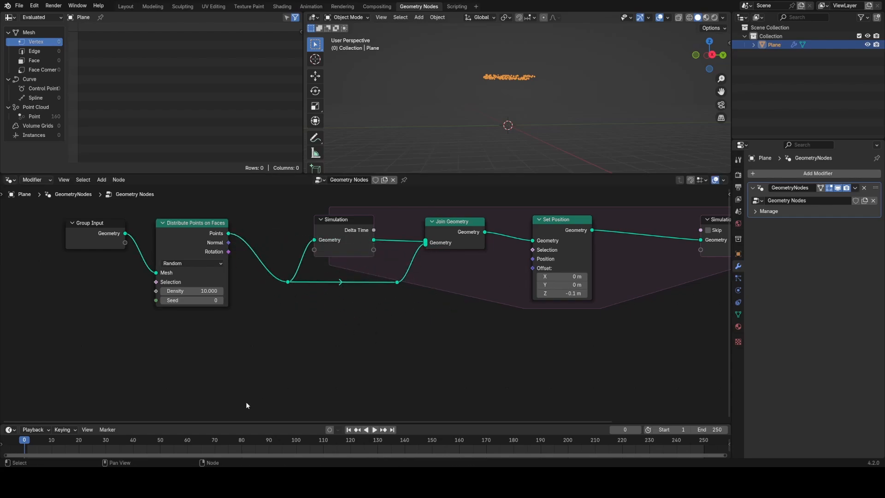
pyautogui.click(374, 429)
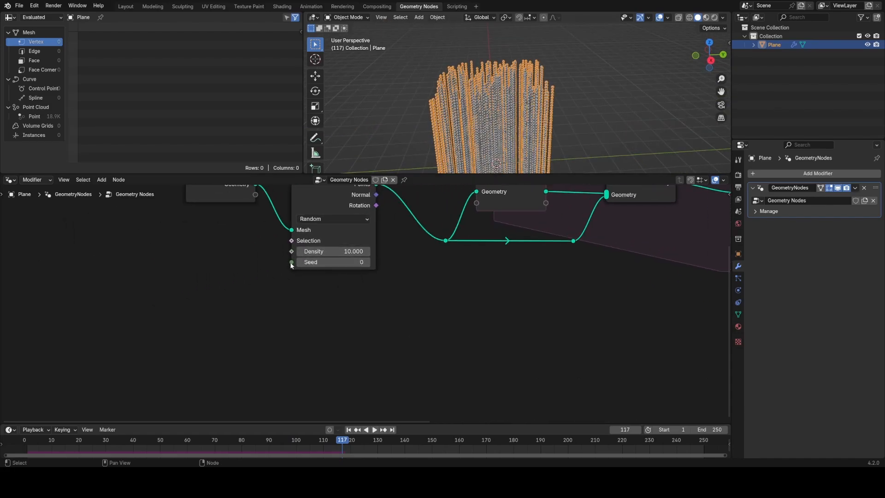
# Link Scene Time's Frame to the Distribute Points seed and set Density to 0.100
pyautogui.write('fr')
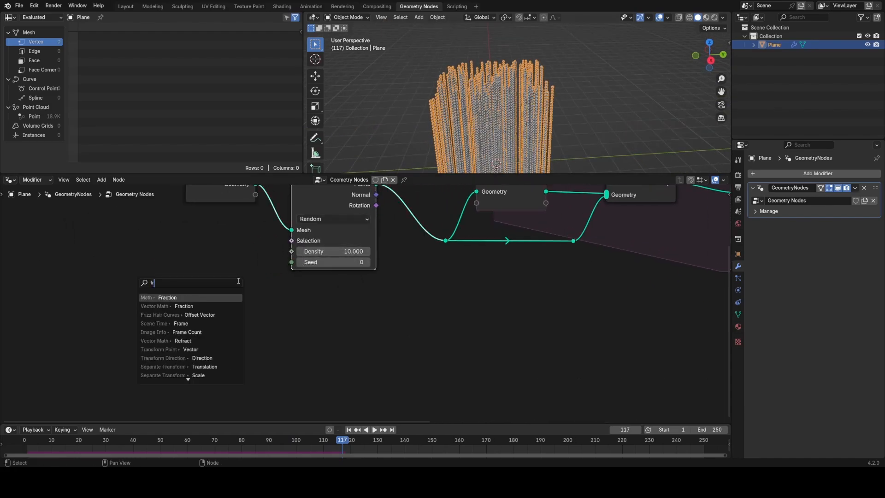
pyautogui.click(181, 323)
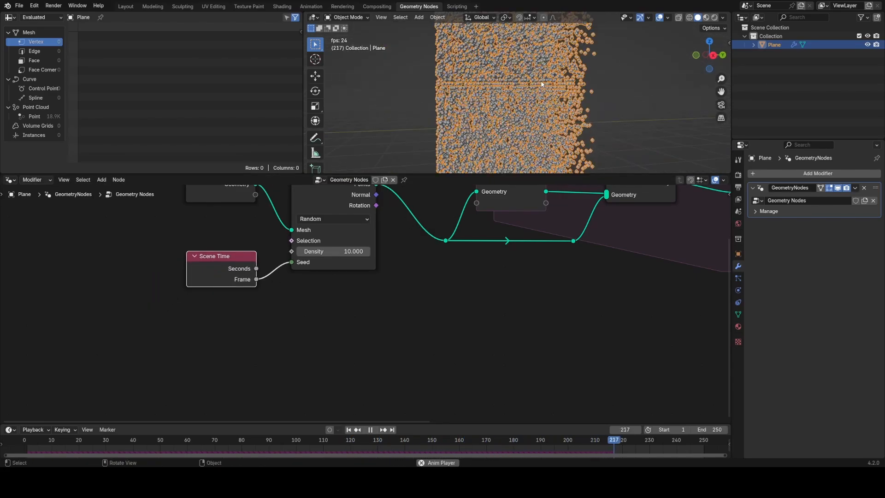
pyautogui.click(43, 440)
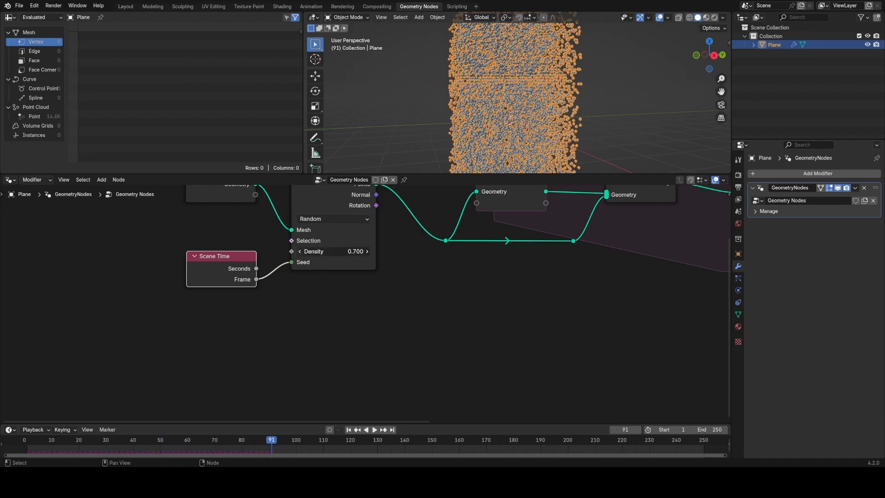
pyautogui.click(333, 251)
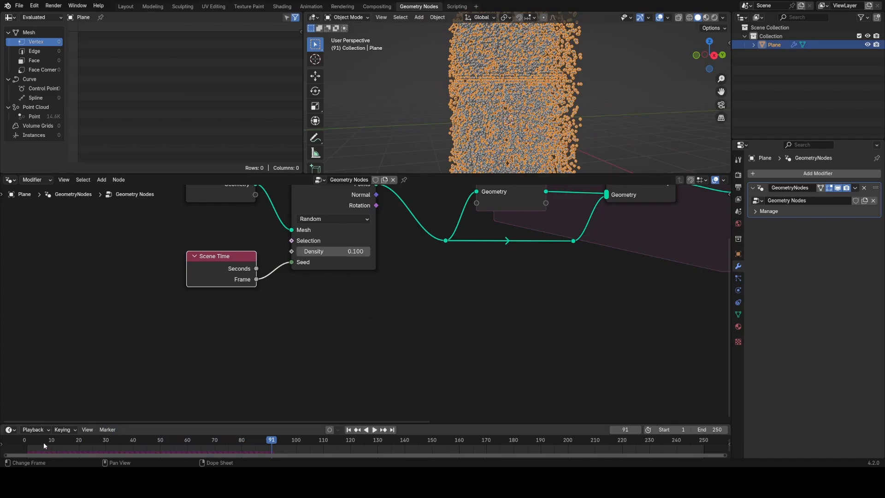
pyautogui.click(375, 429)
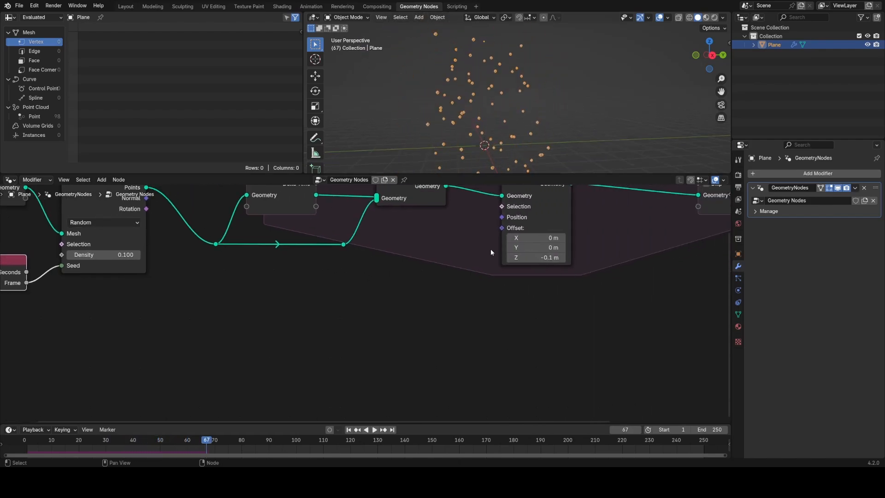
pyautogui.moveTo(568, 277)
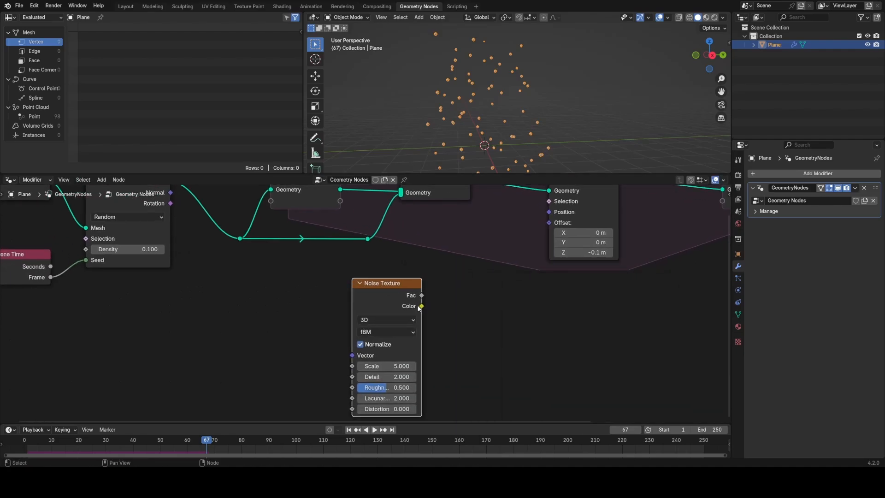
# Feed Noise Texture colour through a 0.010 Scale node into the Set Position offset
pyautogui.click(372, 429)
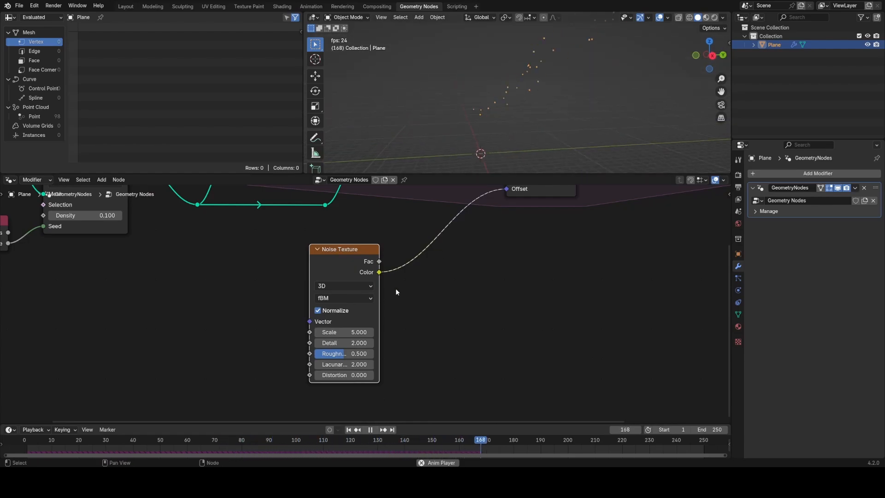
pyautogui.click(317, 310)
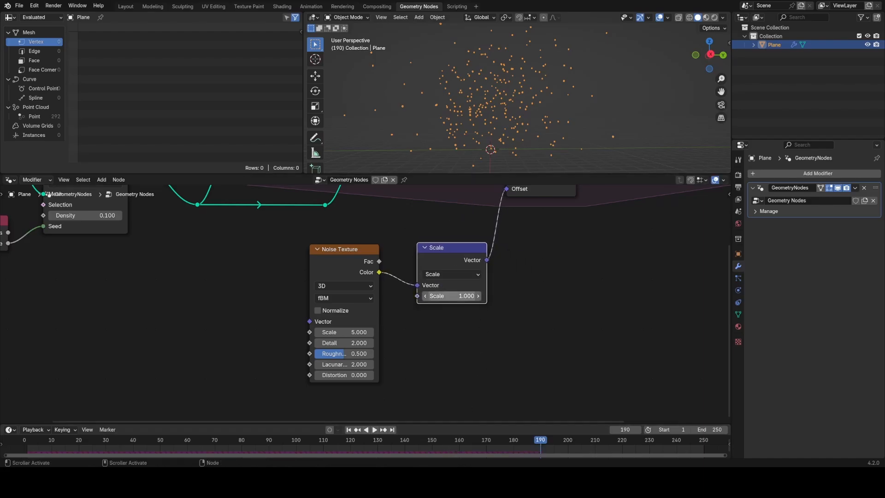
pyautogui.click(374, 430)
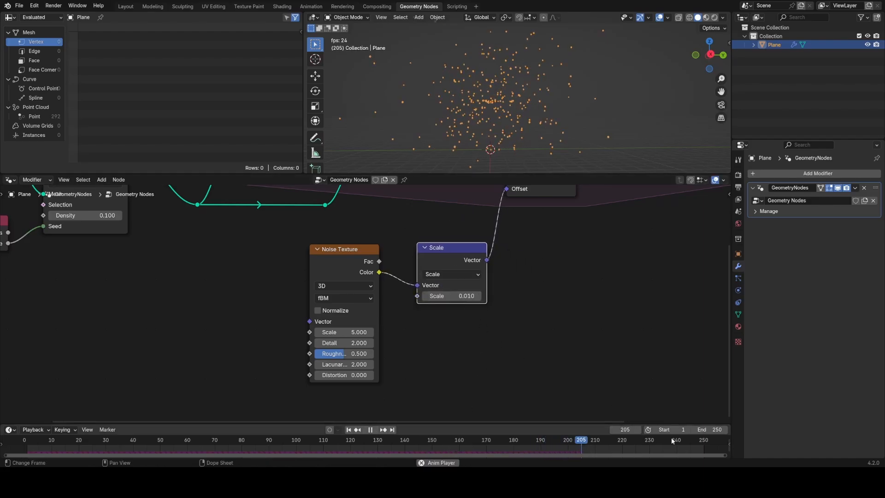
pyautogui.click(123, 440)
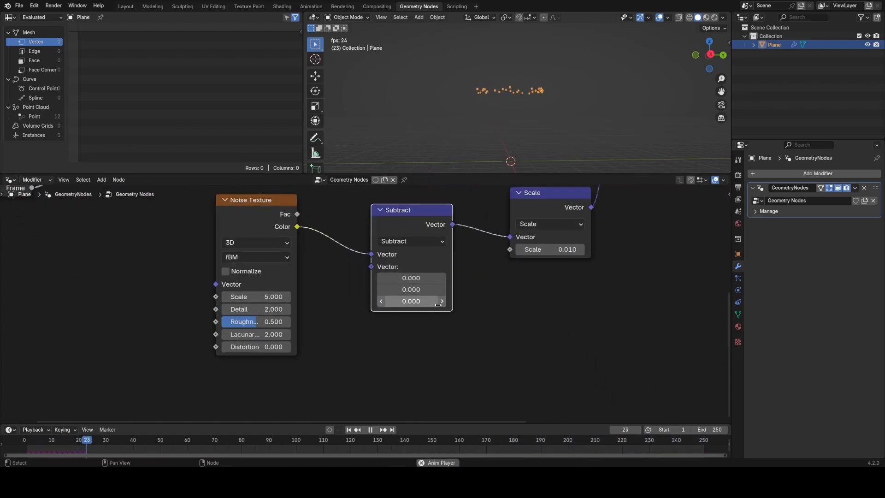
# Set the Subtract node's Z value to 2 and the Noise Texture Scale to 0.1
pyautogui.click(442, 301)
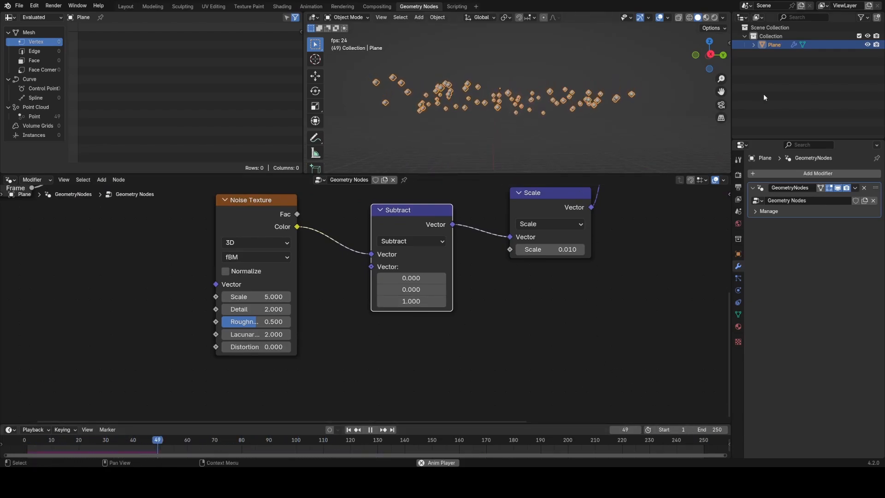
pyautogui.click(282, 440)
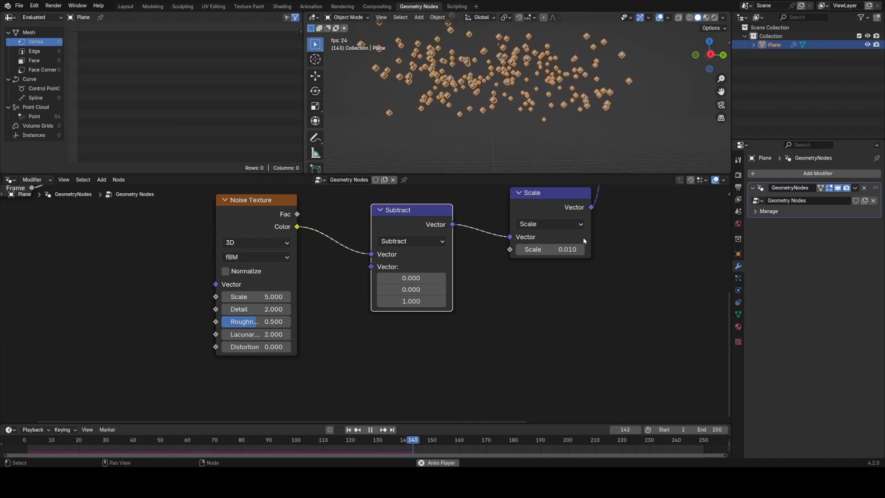
pyautogui.click(370, 430)
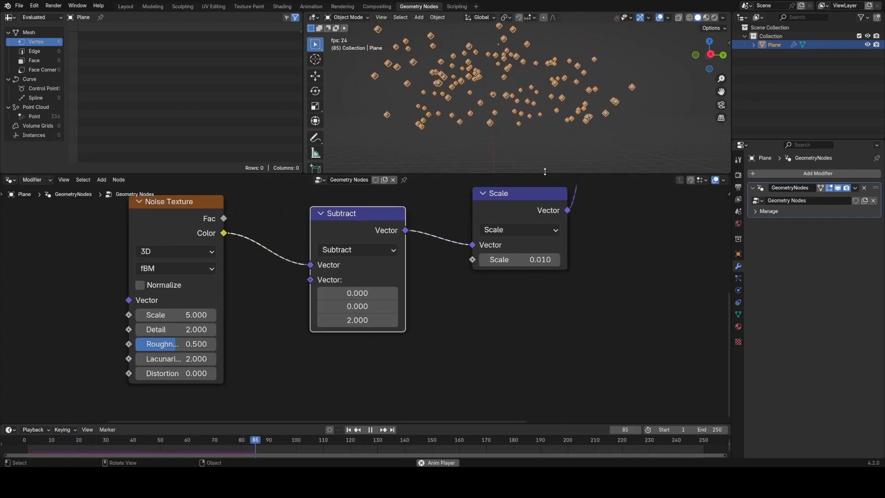
pyautogui.click(370, 430)
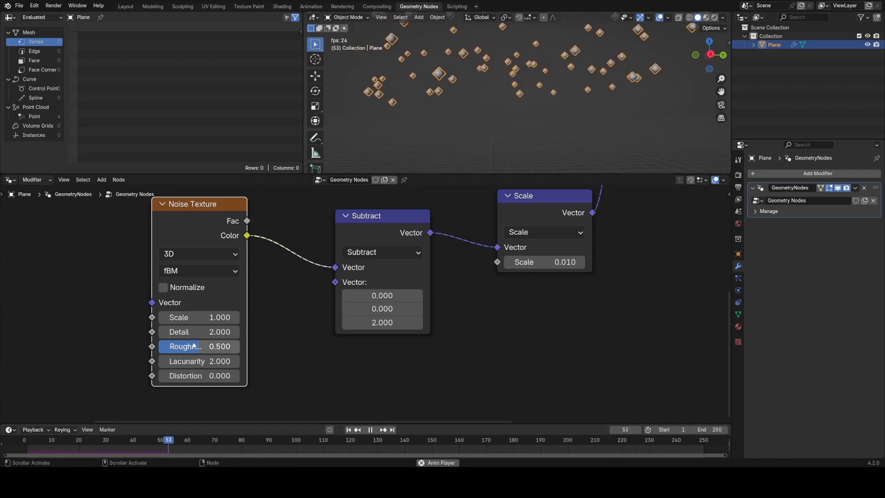
pyautogui.doubleClick(198, 317)
pyautogui.write('0.100')
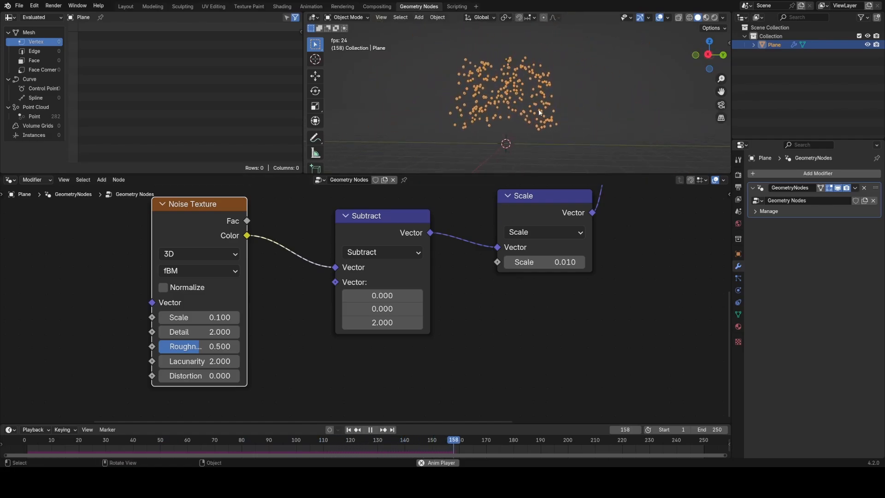
# Switch the Noise Texture to 4D and drive its W input with a float Random Value node
pyautogui.click(370, 430)
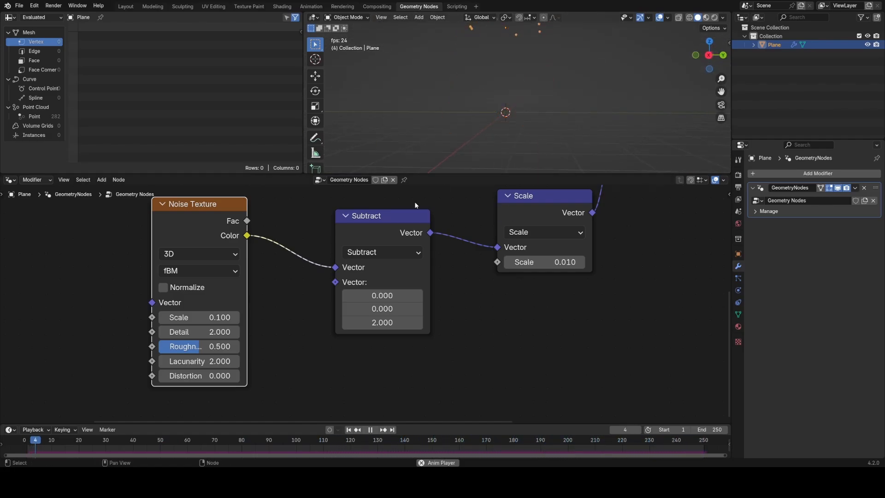
pyautogui.click(199, 254)
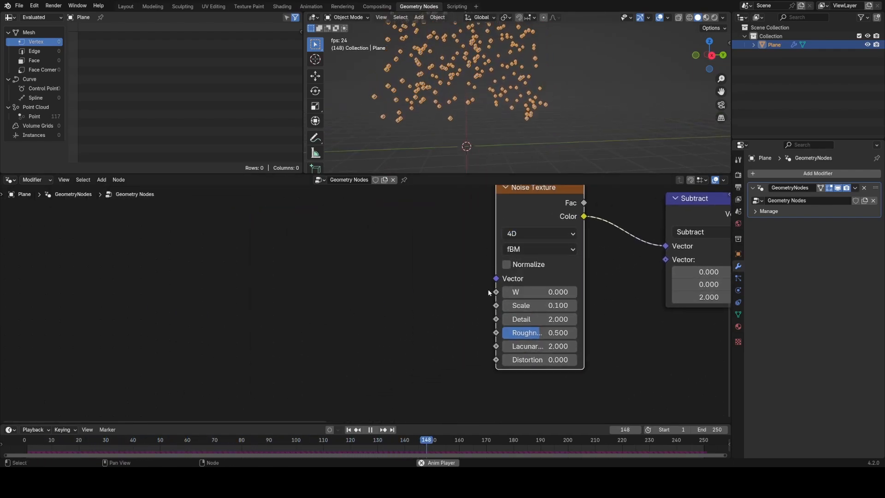
pyautogui.write('ran')
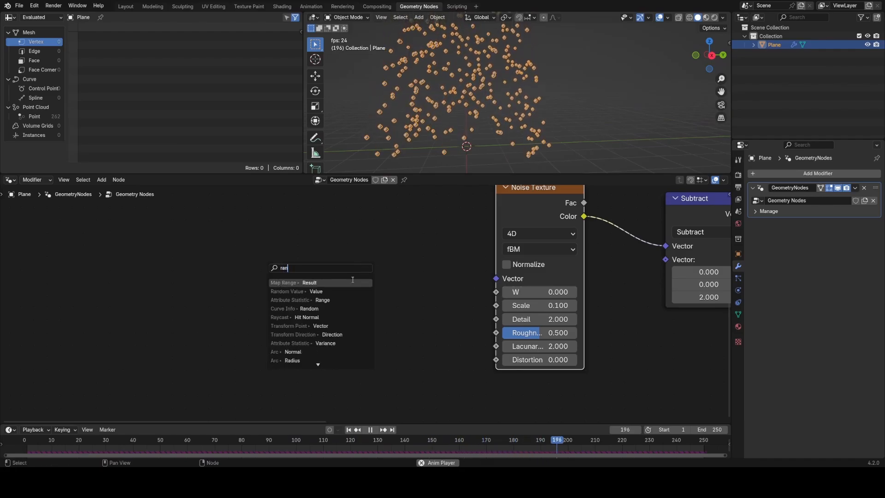
pyautogui.click(289, 292)
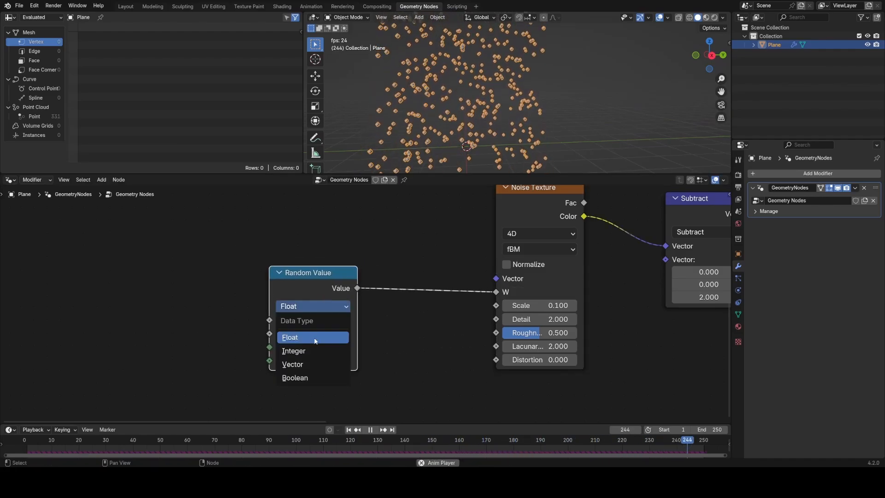
pyautogui.click(294, 351)
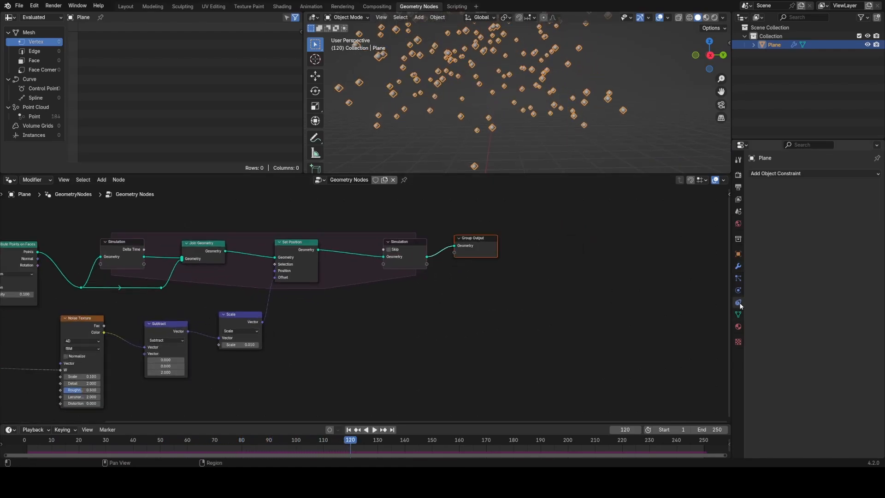
# Insert a Bake node before Group Output and bake frames 1–250 of the simulation
pyautogui.click(738, 302)
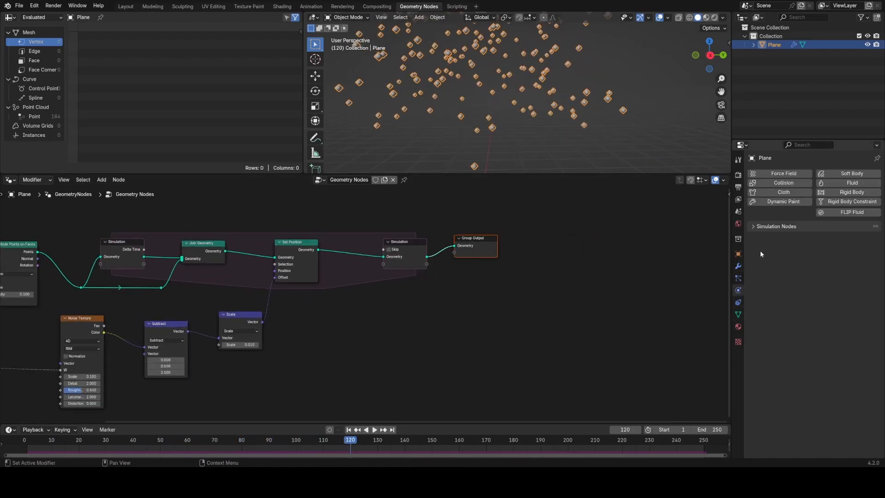
pyautogui.click(775, 226)
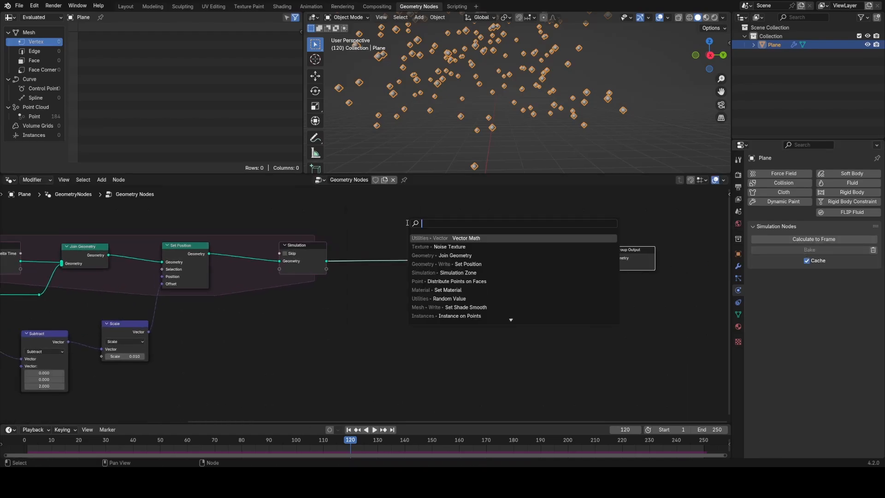
pyautogui.write('ba')
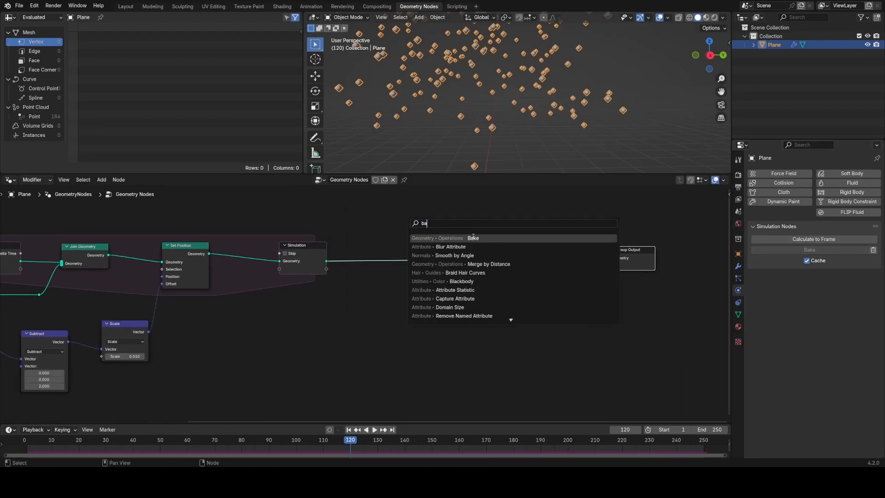
pyautogui.click(472, 238)
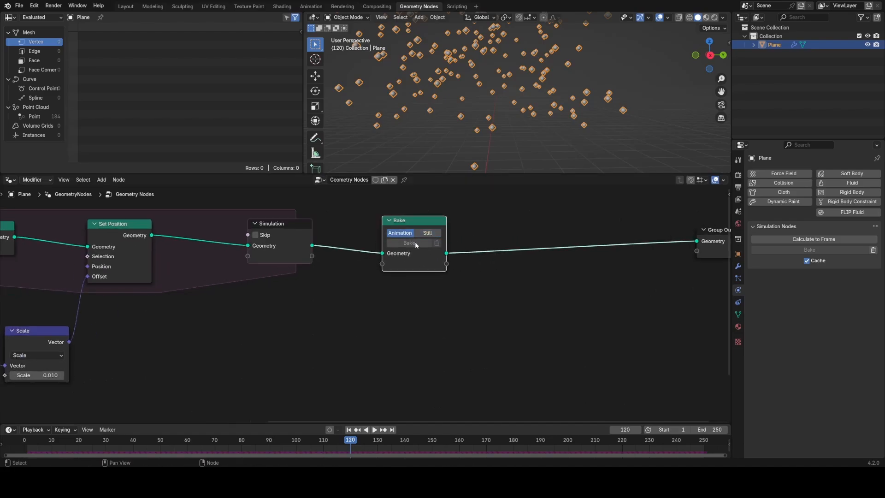
pyautogui.moveTo(445, 250)
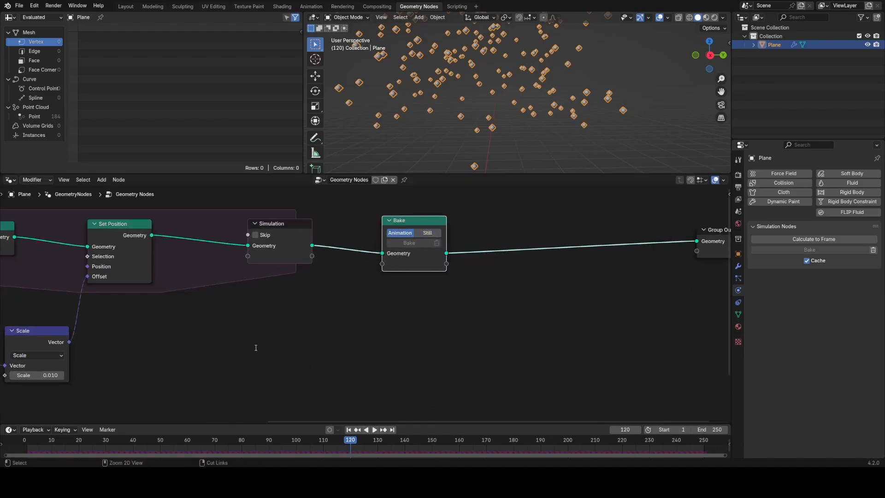
pyautogui.press('ctrl+s')
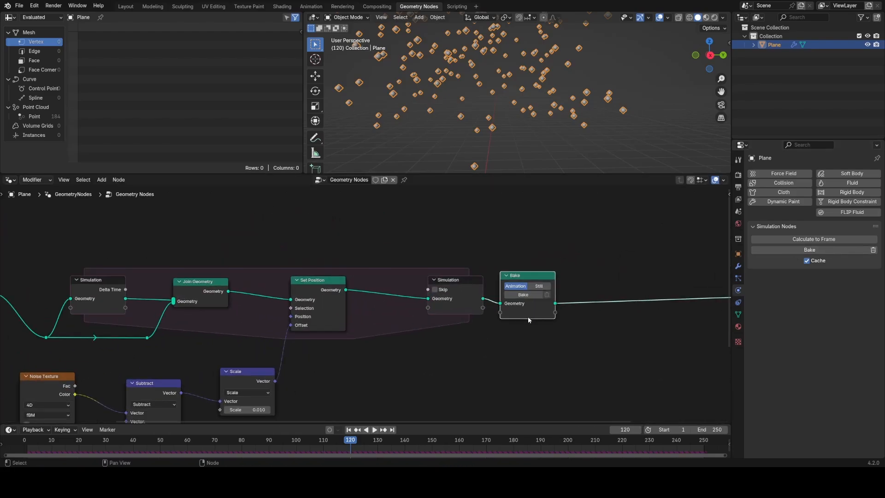
pyautogui.click(523, 294)
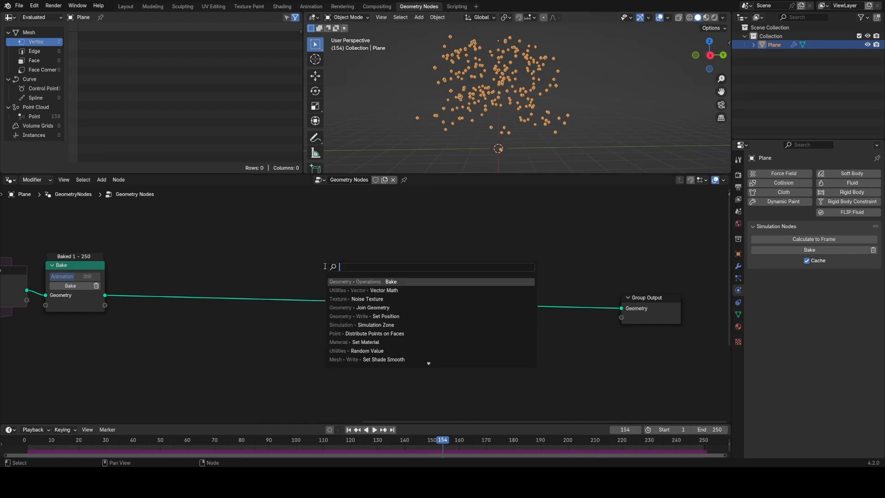
# Add an Instance on Points node after the Bake node, plus an Ico Sphere node
pyautogui.write('instanc')
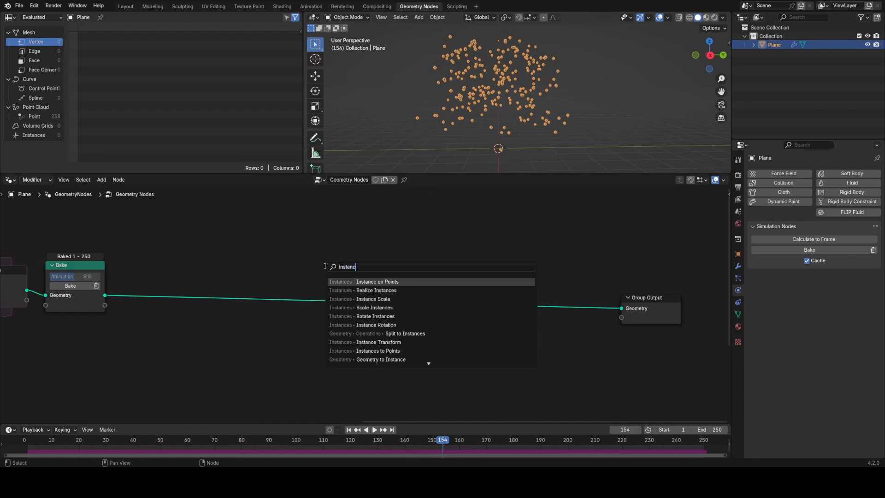
pyautogui.click(376, 282)
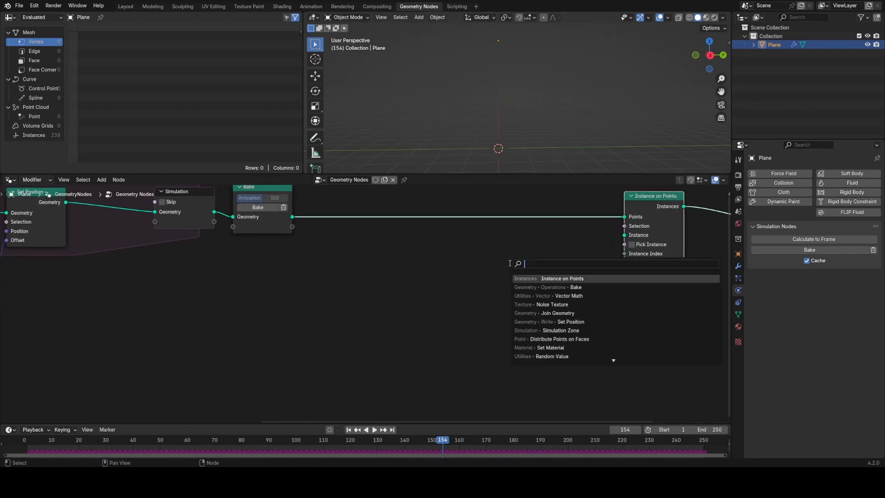
pyautogui.write('ic')
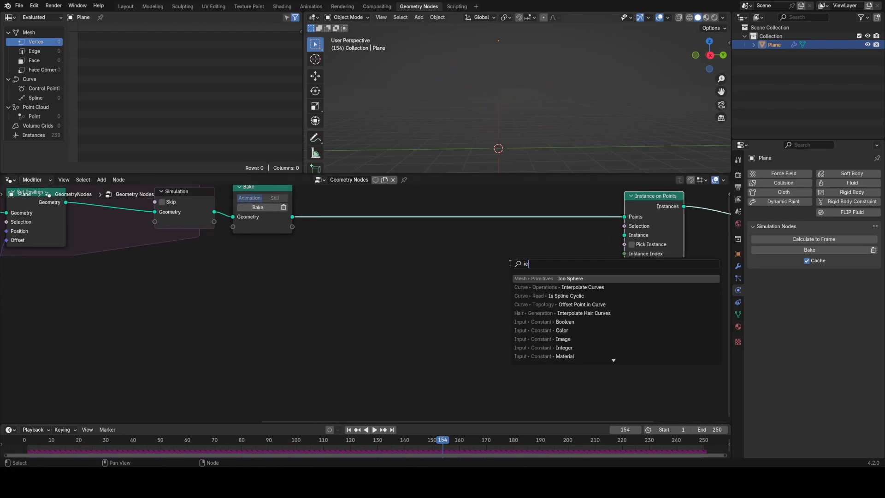
pyautogui.click(570, 278)
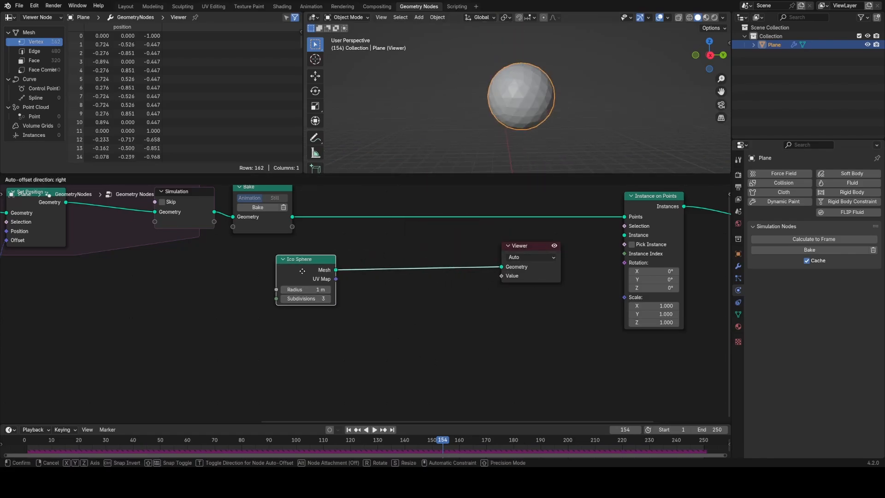
# Add Set Shade Smooth and Set Position nodes after the Ico Sphere
pyautogui.write('set s')
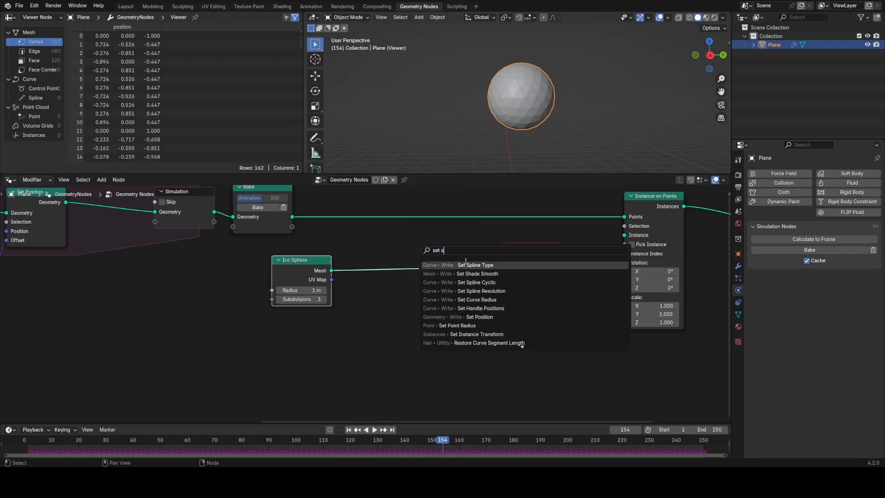
pyautogui.click(477, 274)
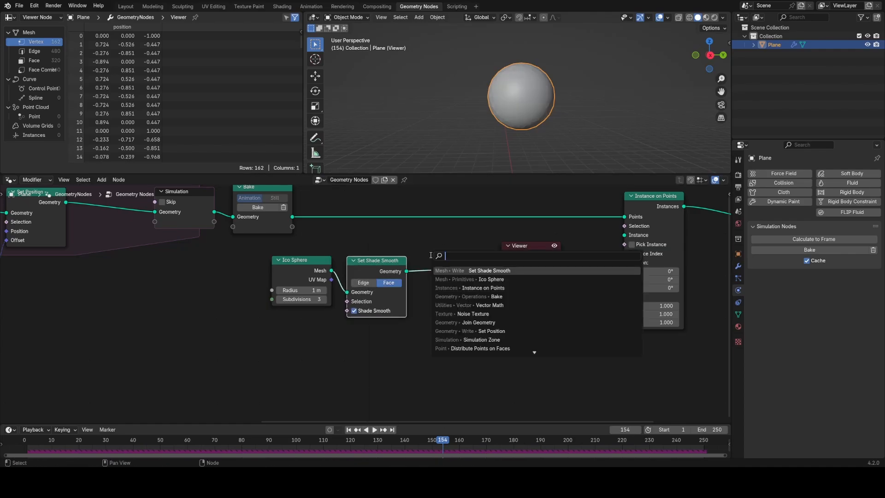
pyautogui.click(491, 331)
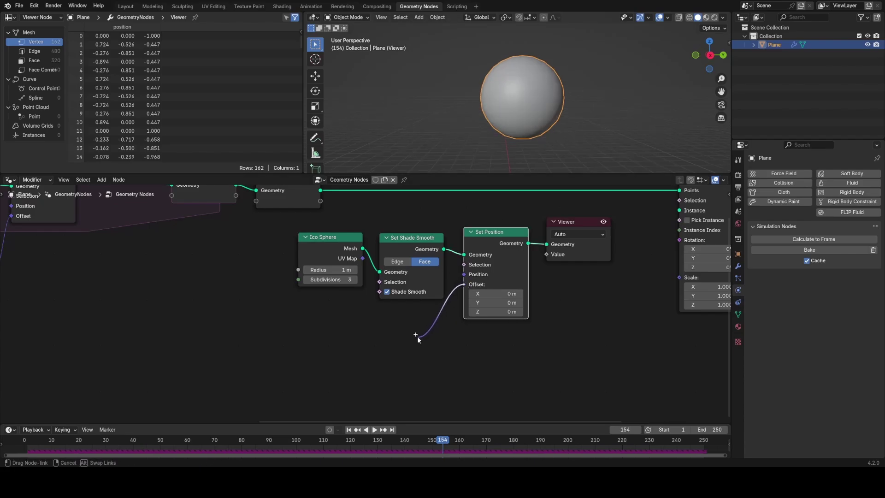
# Drive the Set Position offset with Noise Texture color scaled by 0.23 through Vector Math
pyautogui.write('no')
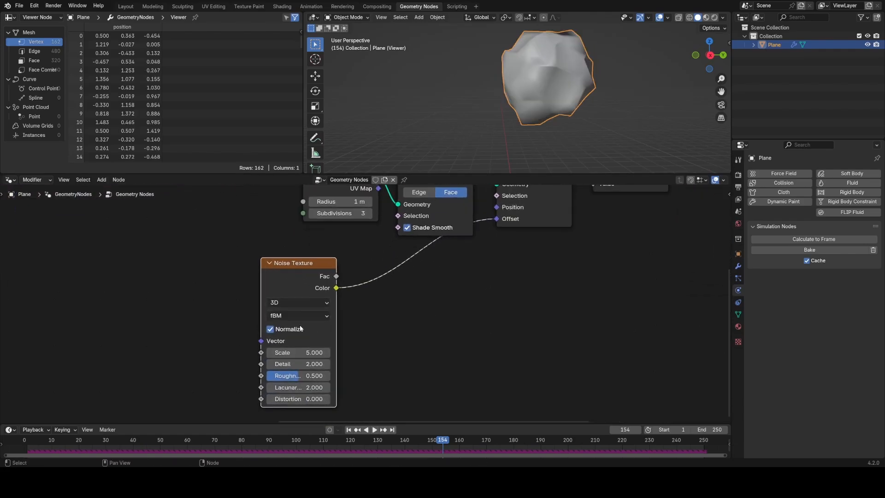
pyautogui.write('vec')
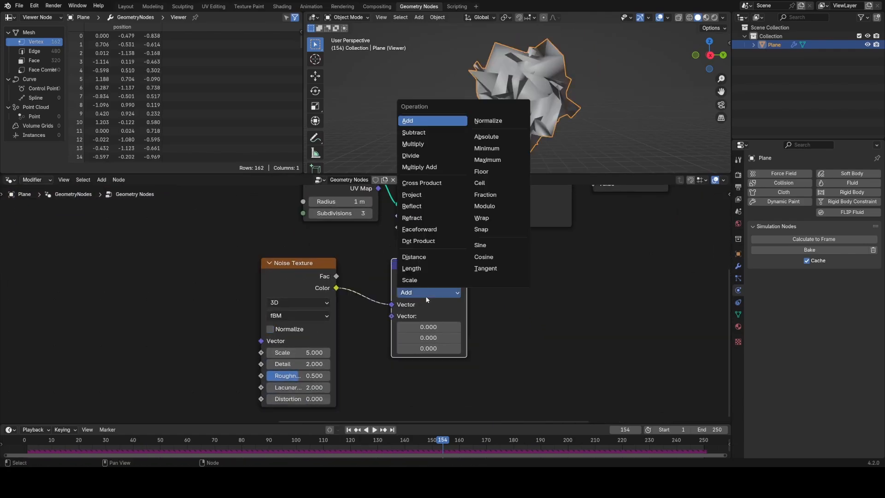
pyautogui.click(409, 280)
pyautogui.write('se')
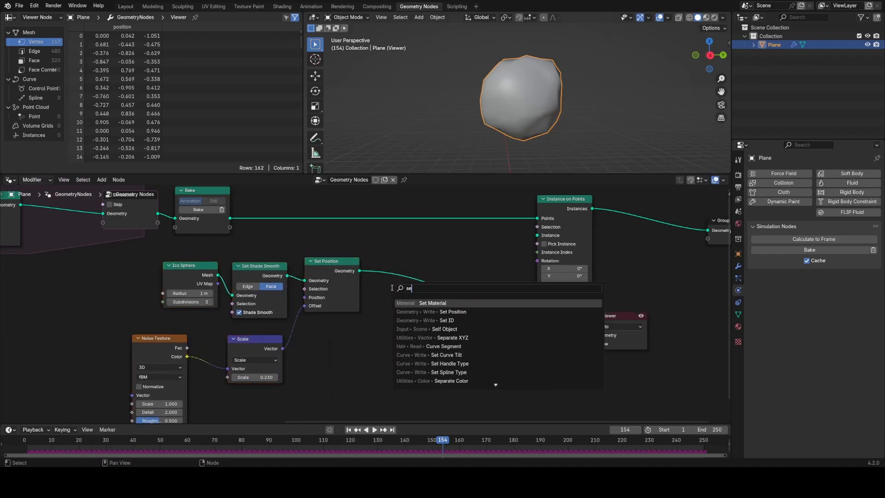
# Add a Set Material node after Set Position and assign a new material named Snow
pyautogui.click(433, 304)
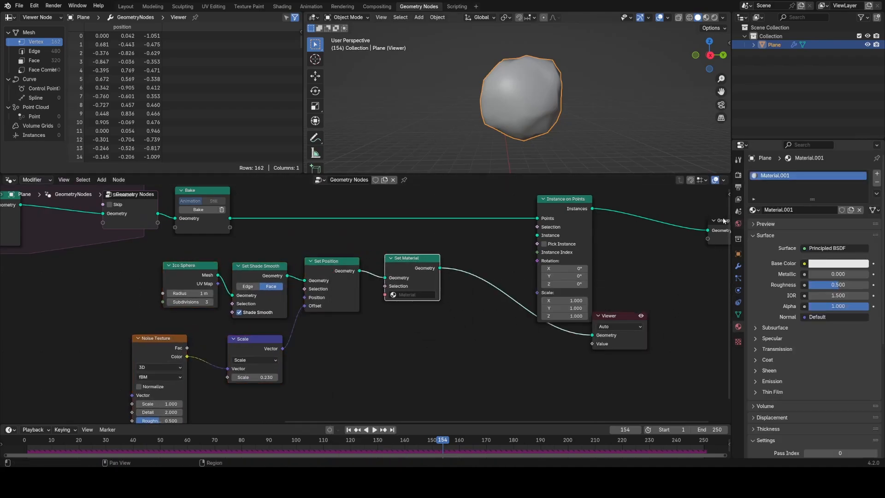
pyautogui.moveTo(780, 209)
pyautogui.write('Snow')
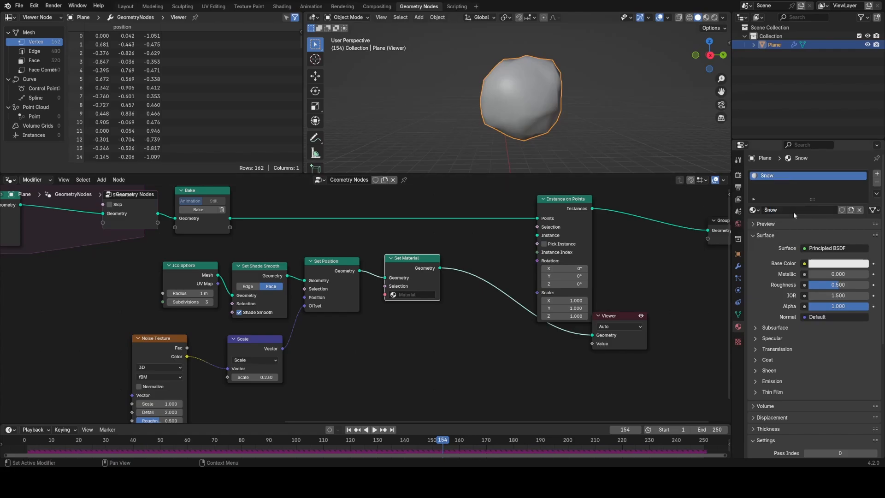
pyautogui.click(411, 294)
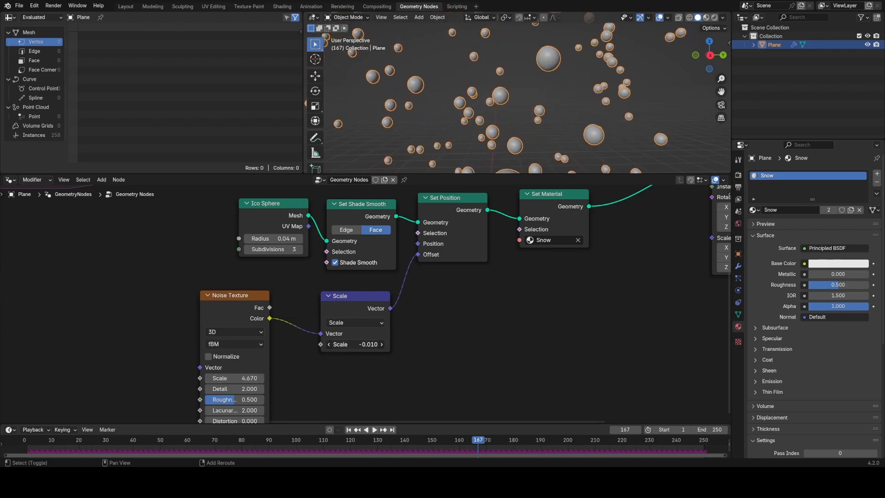
# Set clump radius 0.04 m, noise scale 8.59 and displacement strength 0.02, then save
pyautogui.click(274, 238)
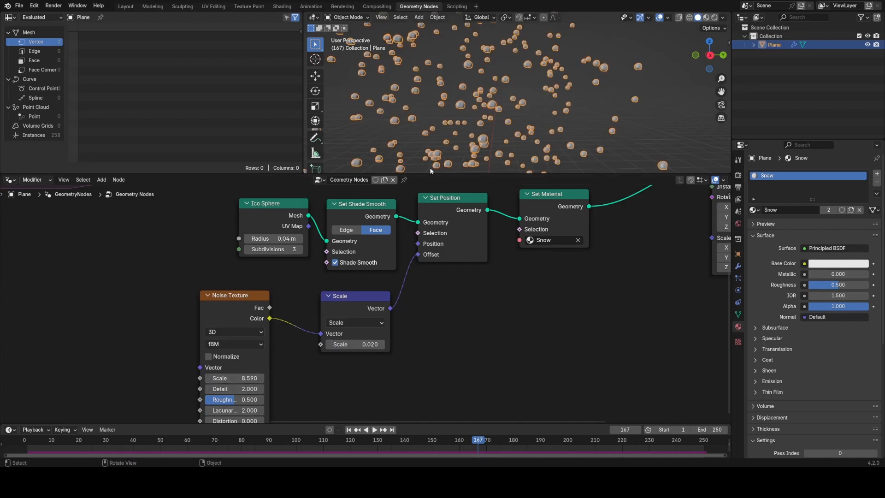
pyautogui.press('ctrl+s')
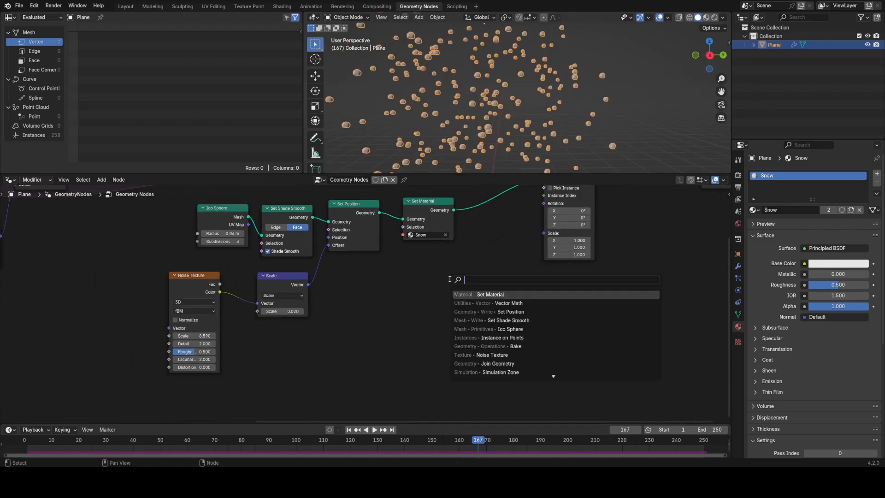
# Add a Float Random Value node and connect it to Instance on Points Scale
pyautogui.write('rand')
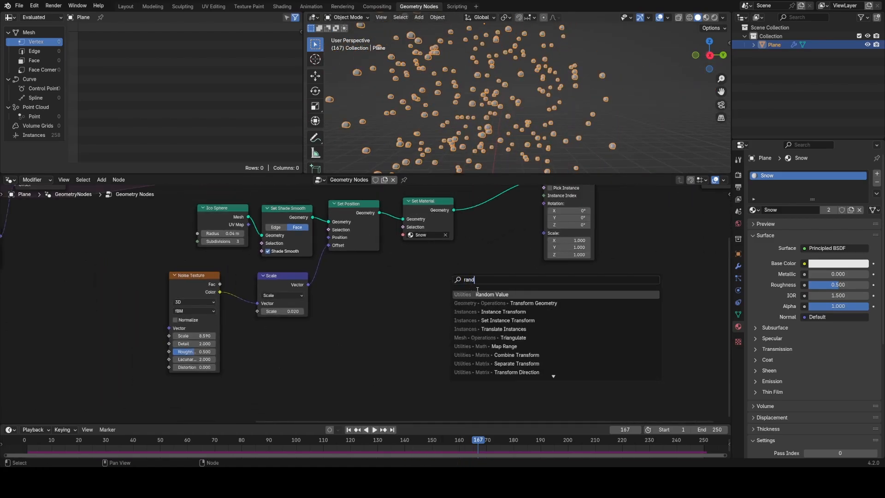
pyautogui.click(491, 294)
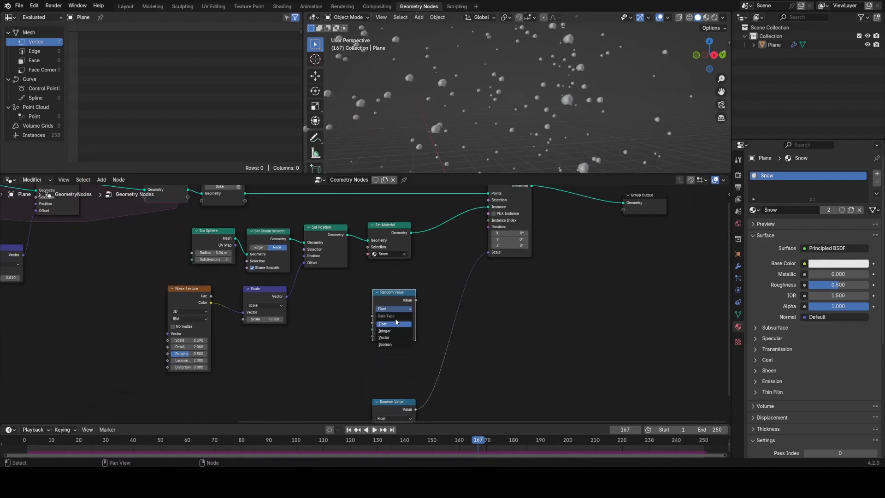
pyautogui.click(394, 338)
pyautogui.write('c')
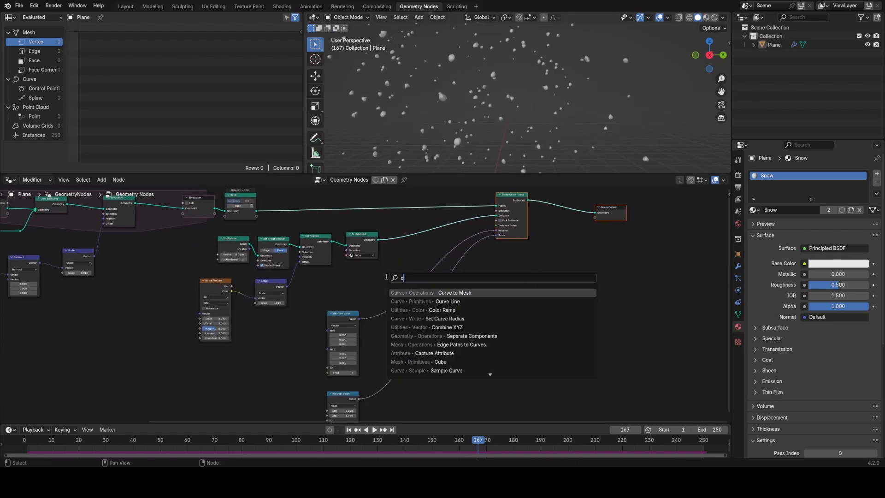
# Sum a random vector and Scene Time seconds into rotation, and set random scale Max to 0.9
pyautogui.write('vec')
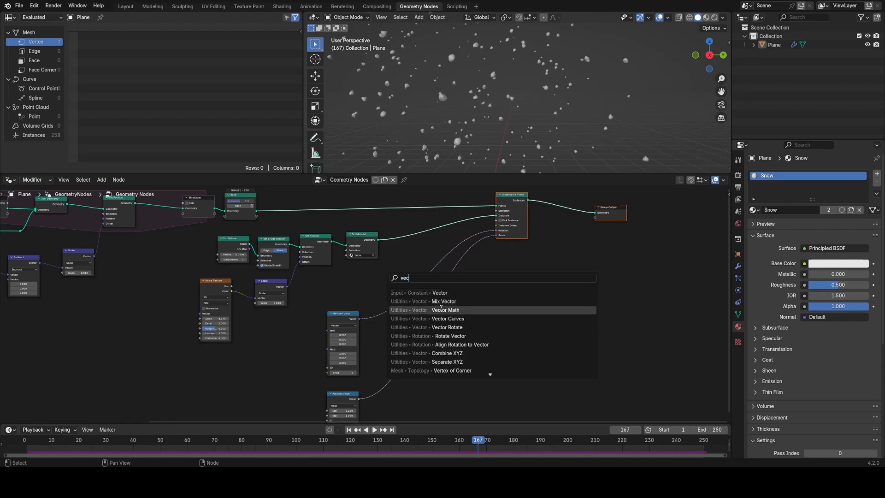
pyautogui.click(445, 310)
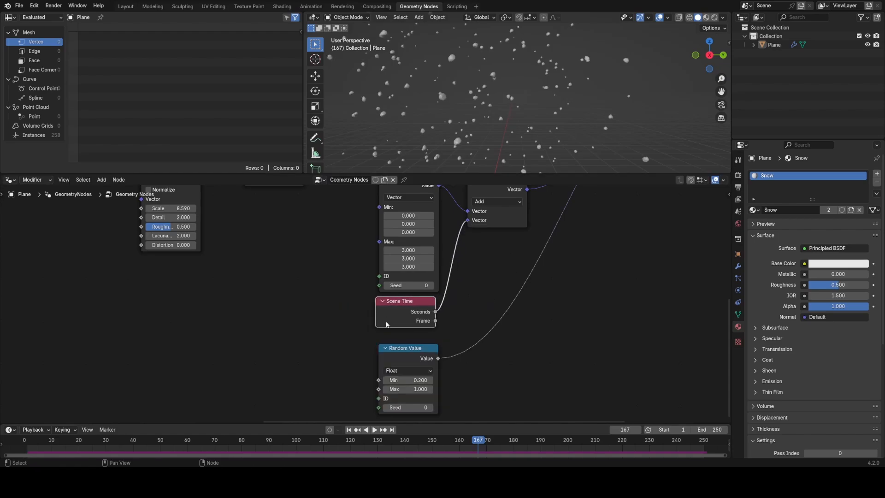
pyautogui.click(370, 429)
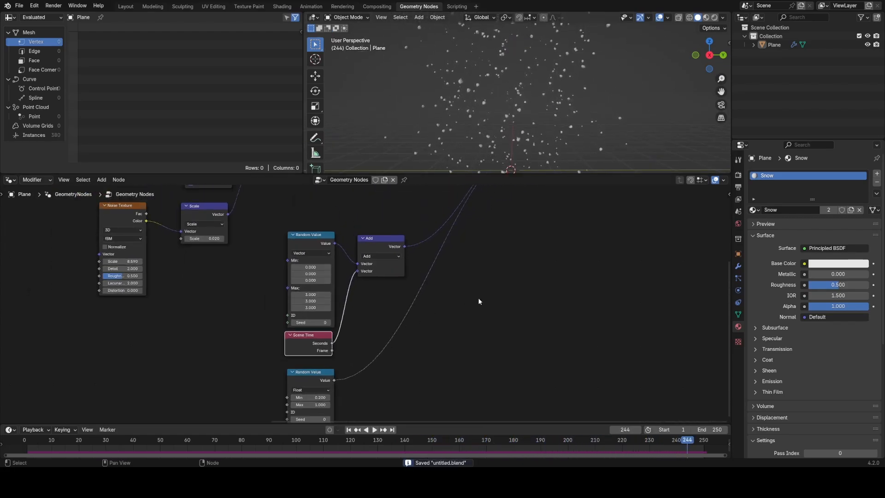
pyautogui.click(371, 429)
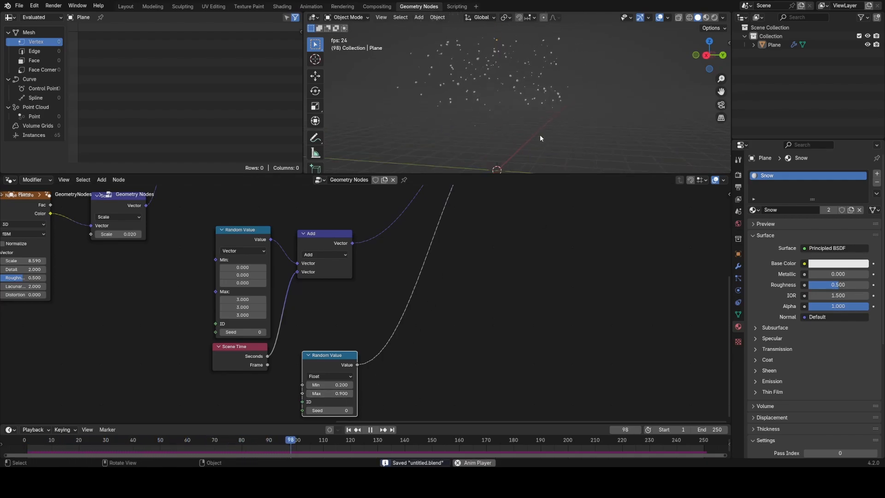
pyautogui.click(371, 430)
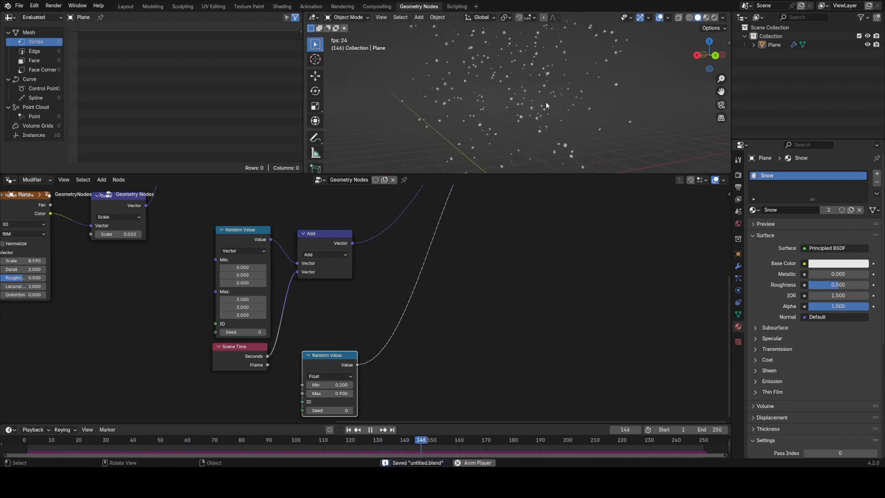
pyautogui.click(373, 429)
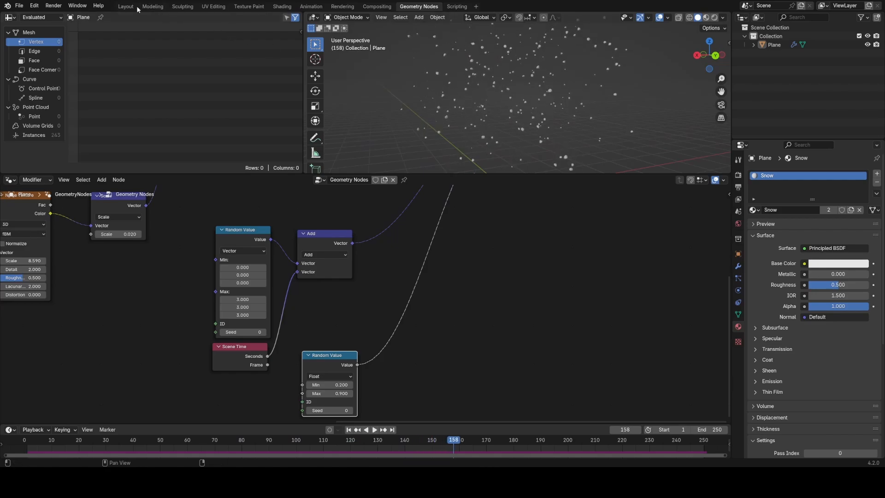
# Show the Snow material in a Shader Editor beside the Layout viewport and add a Fresnel node
pyautogui.click(126, 6)
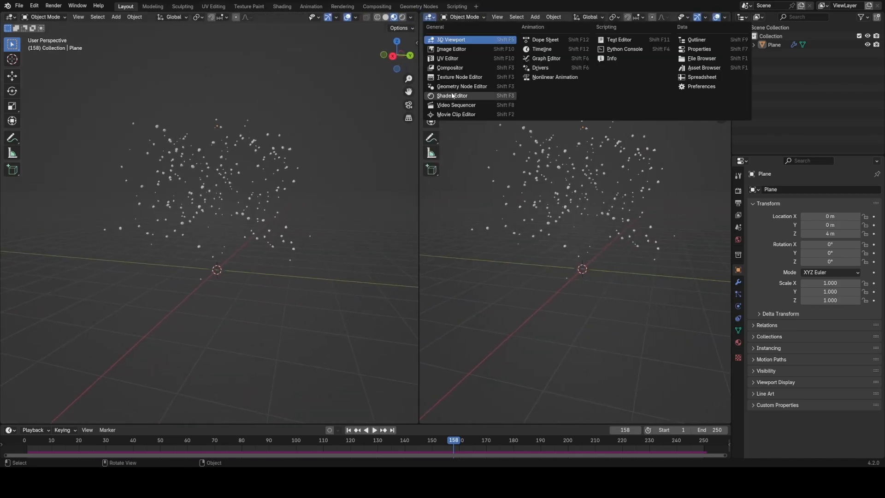
pyautogui.click(453, 95)
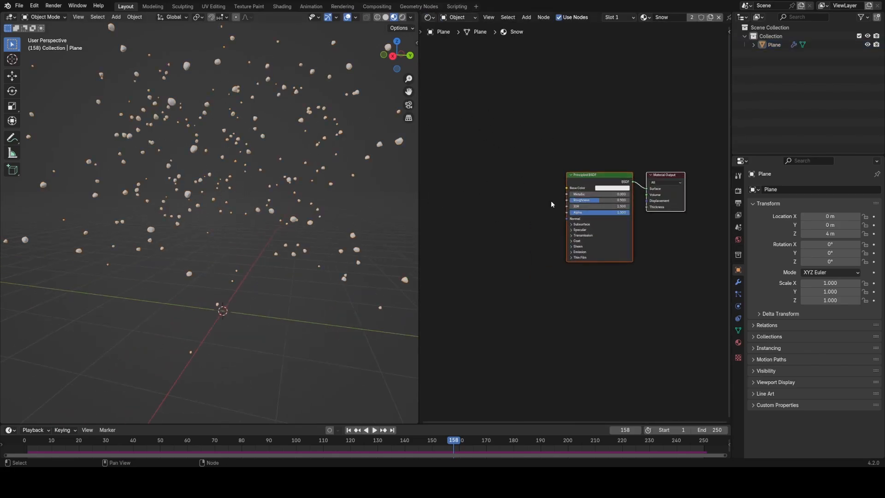
pyautogui.write('fre')
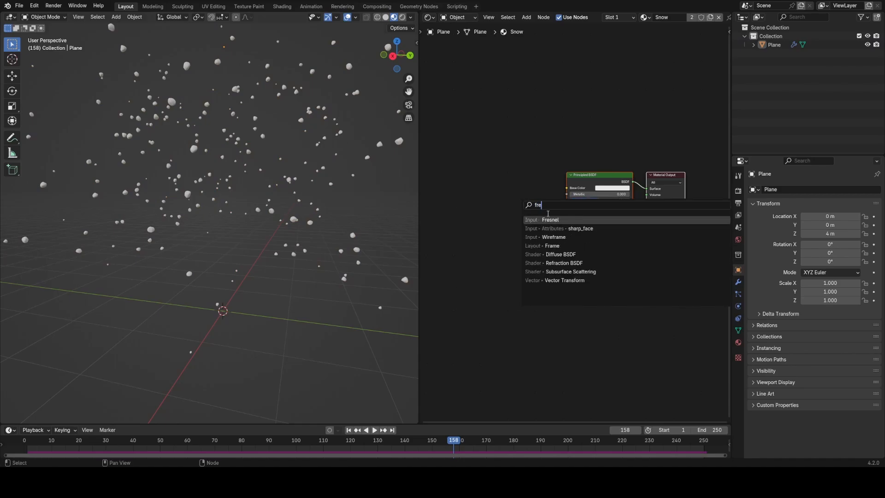
pyautogui.click(550, 220)
pyautogui.write('ra')
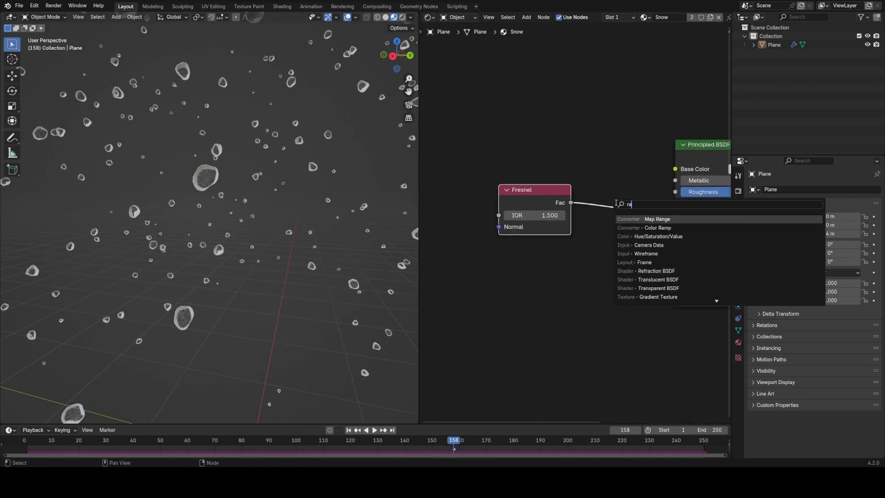
# Route Fresnel through an Ease Color Ramp (stop 0.055) into Principled Alpha and preview
pyautogui.click(657, 228)
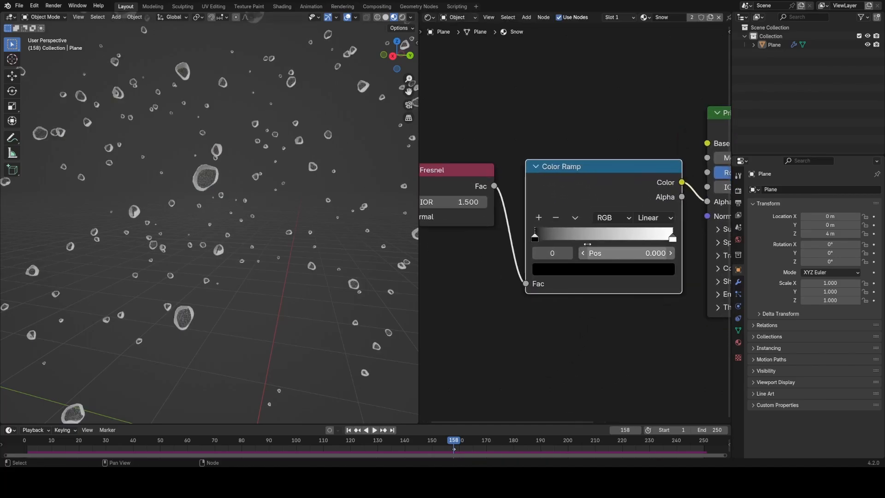
pyautogui.click(653, 218)
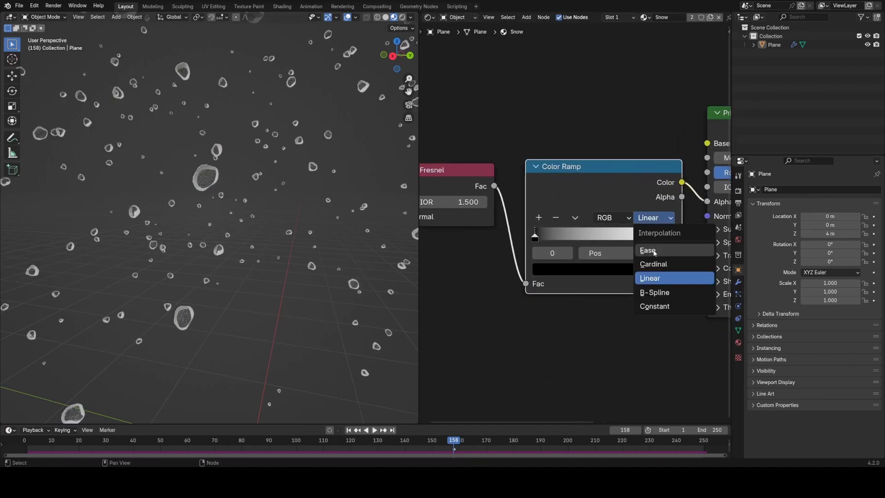
pyautogui.click(646, 250)
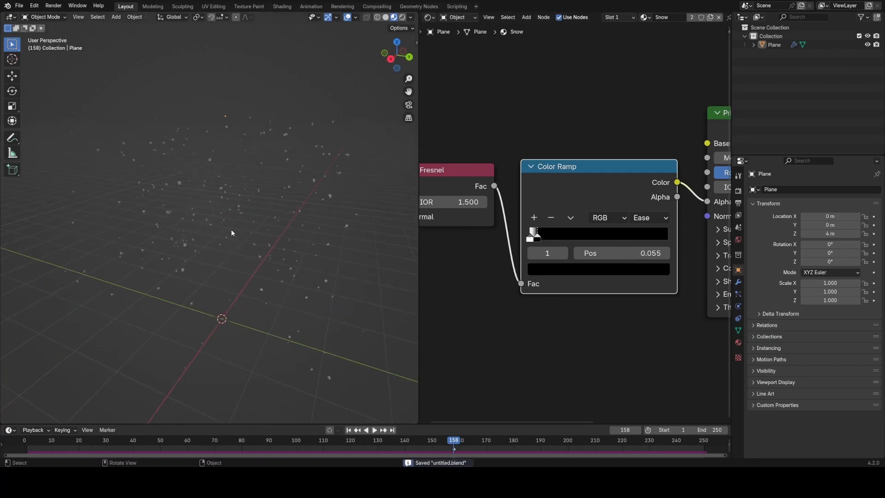
pyautogui.click(373, 430)
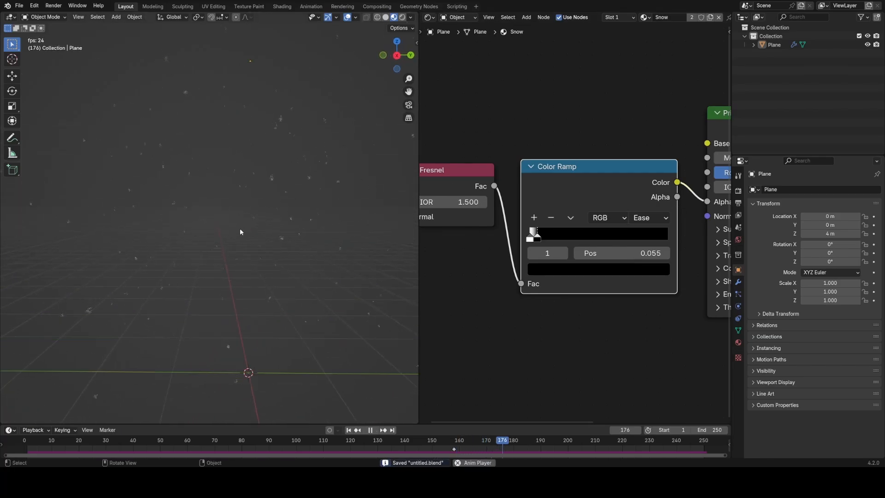
pyautogui.click(368, 430)
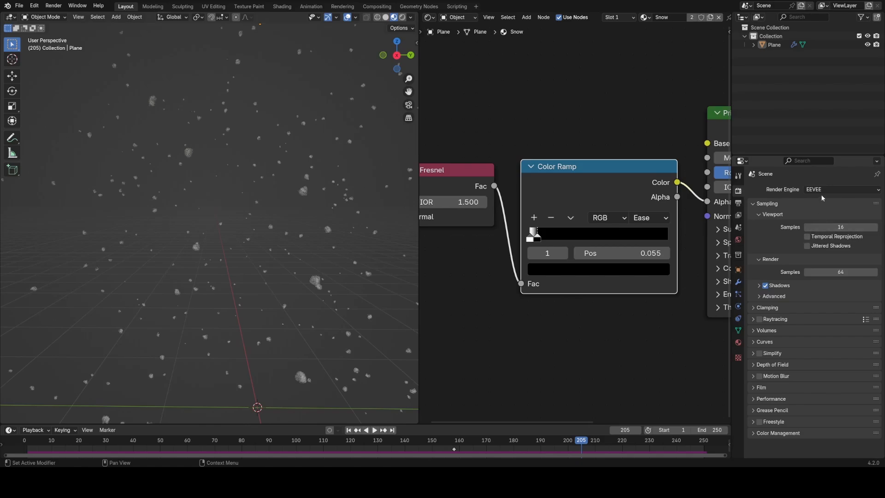
# Check the EEVEE render settings and raise the Principled BSDF roughness to 0.8
pyautogui.click(374, 430)
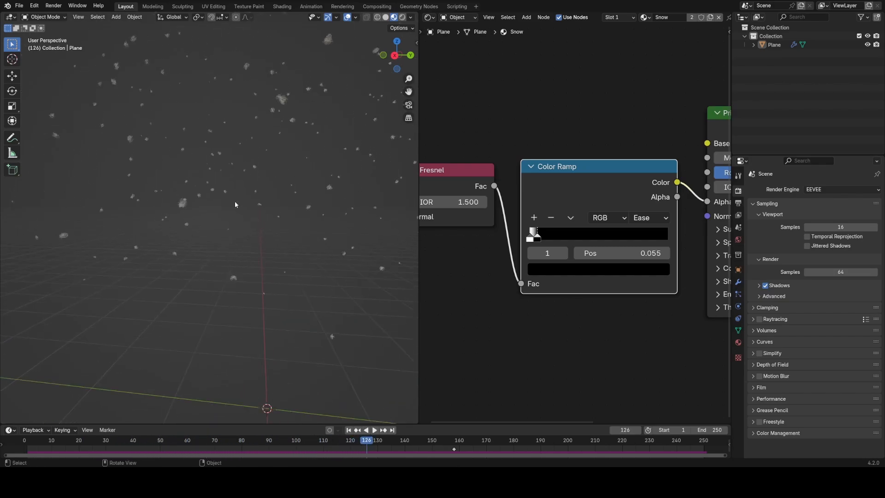
pyautogui.click(374, 430)
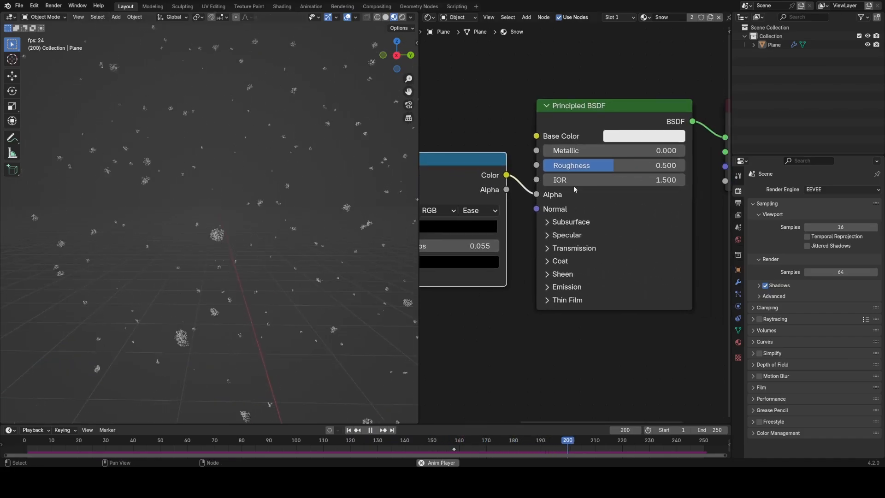
pyautogui.click(643, 136)
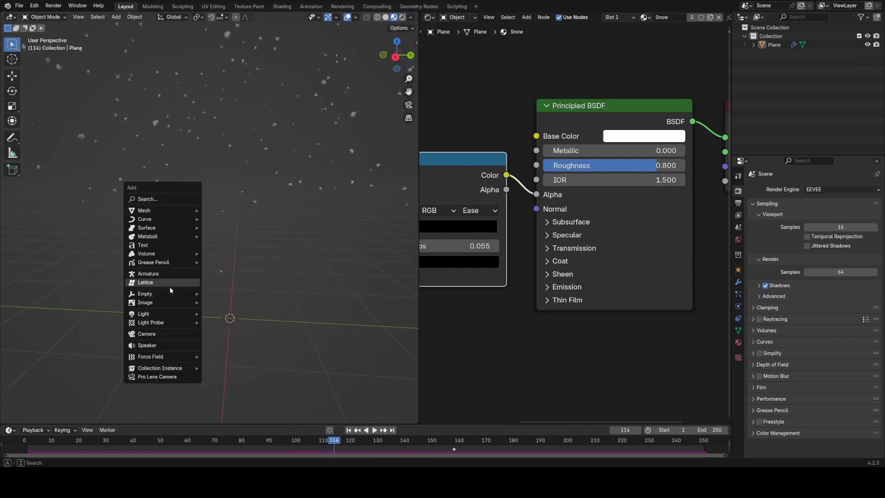
# Try an orange point light, delete it, and darken the World background colour
pyautogui.click(143, 314)
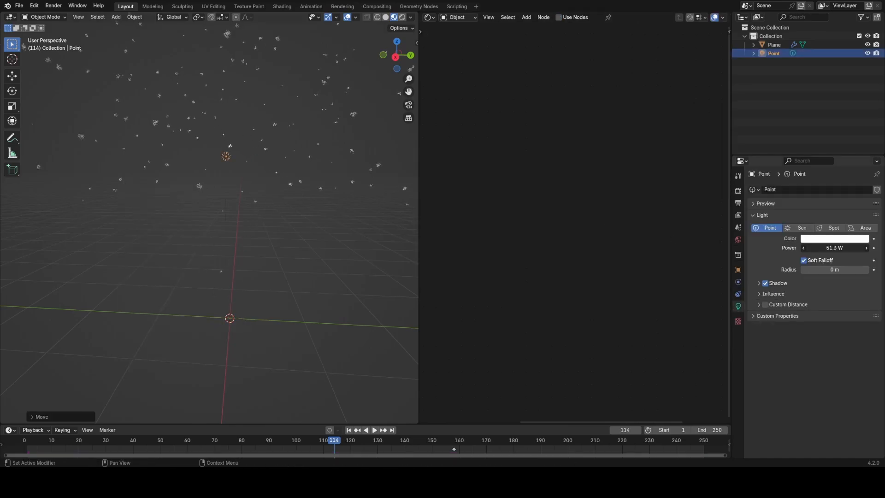
pyautogui.press('g')
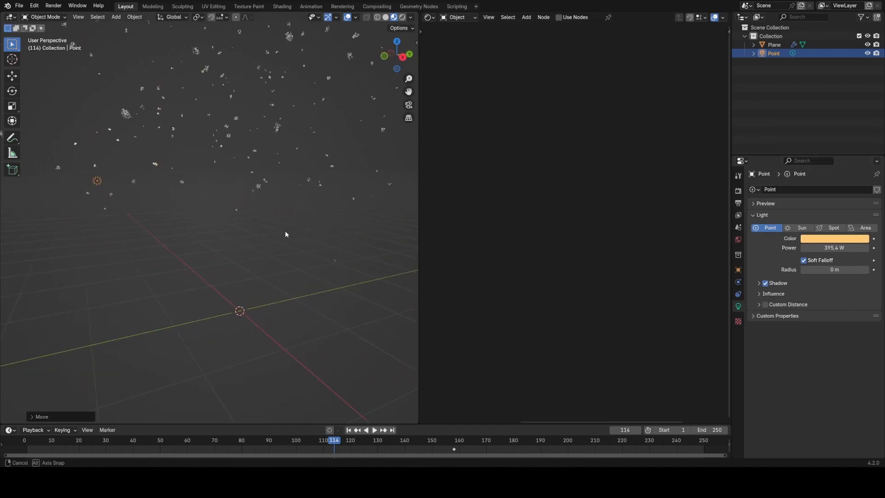
pyautogui.click(374, 430)
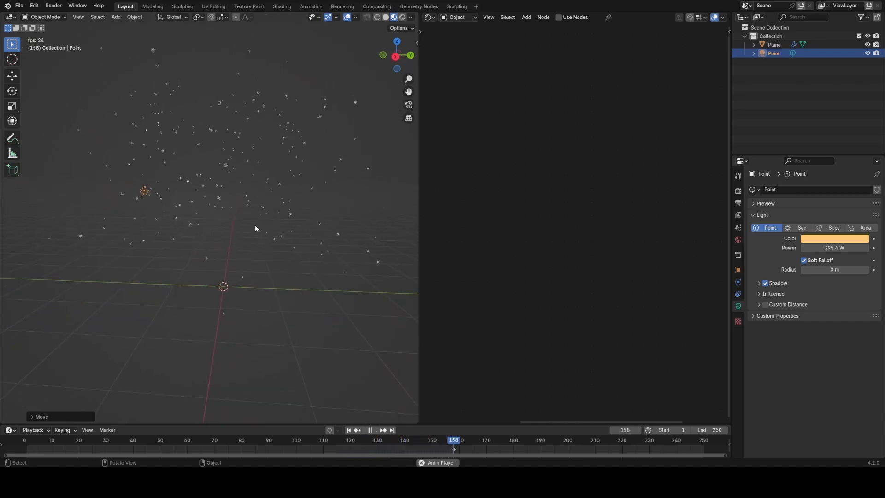
pyautogui.press('x')
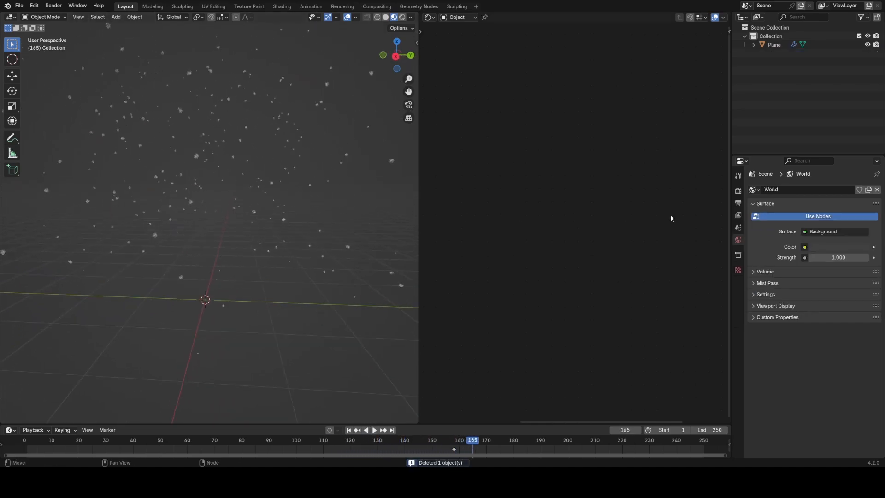
pyautogui.click(804, 246)
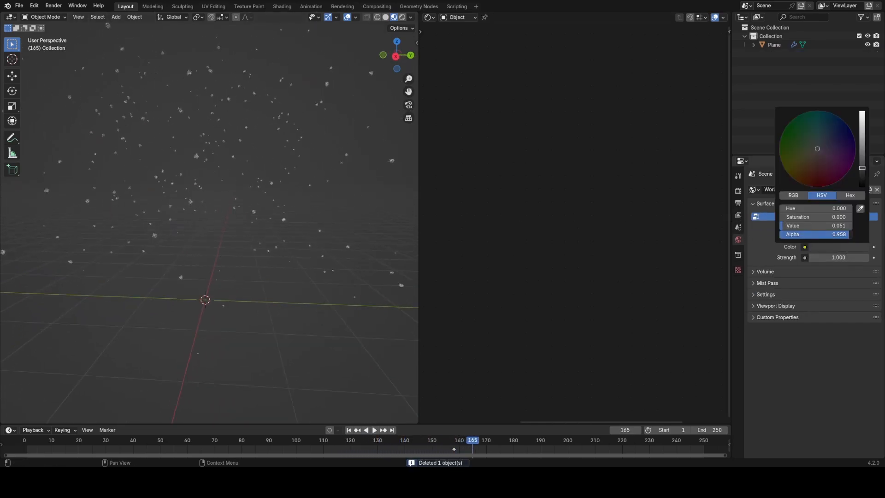